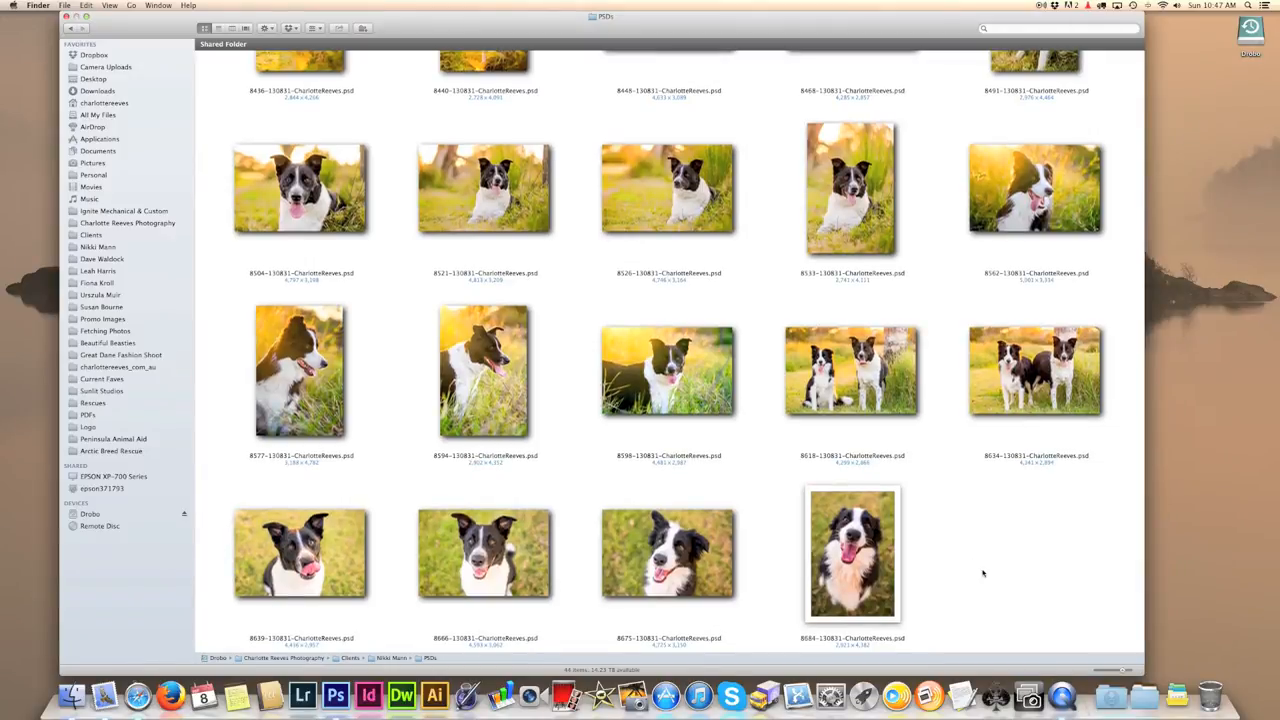
scroll(down, 3)
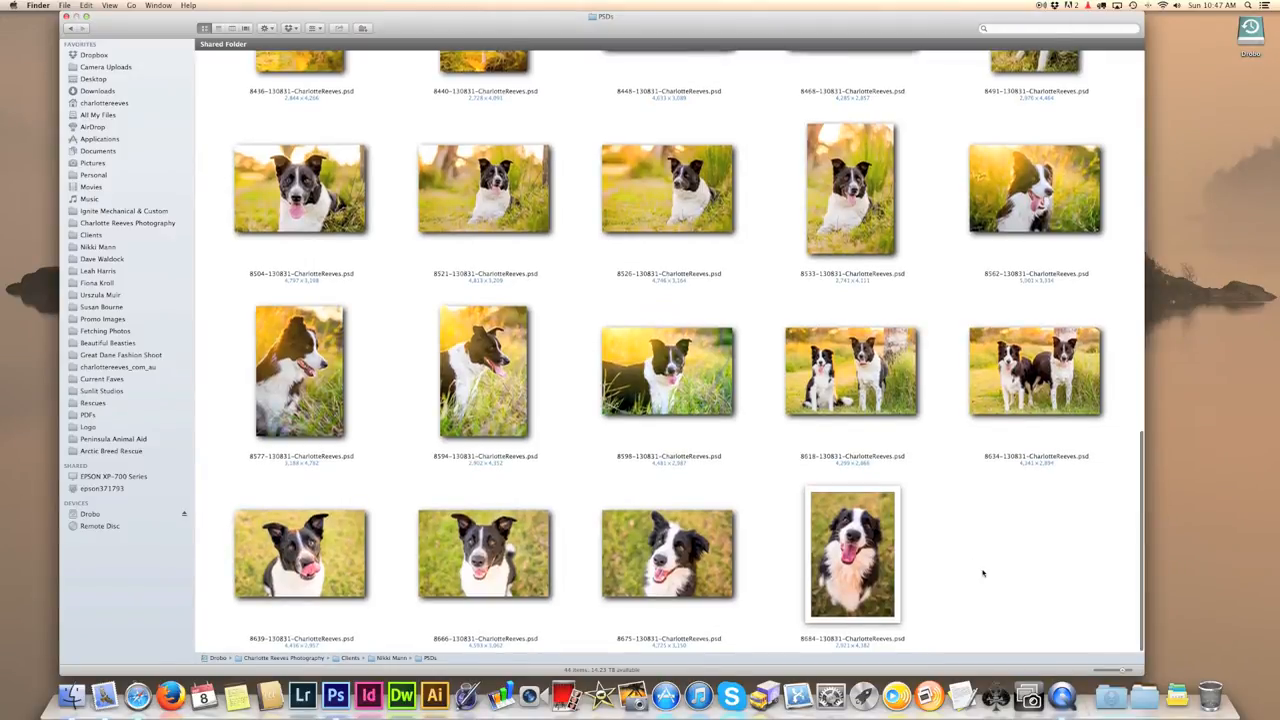
scroll(down, 3)
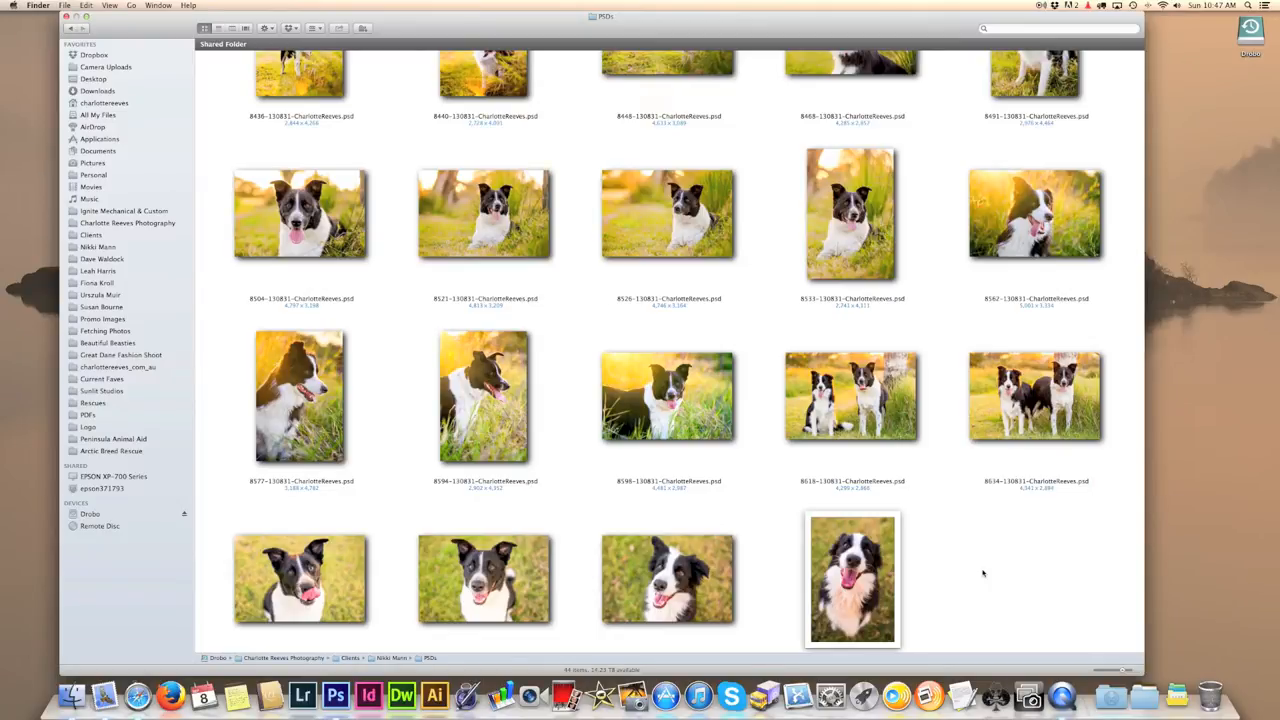
mouse_move(994, 605)
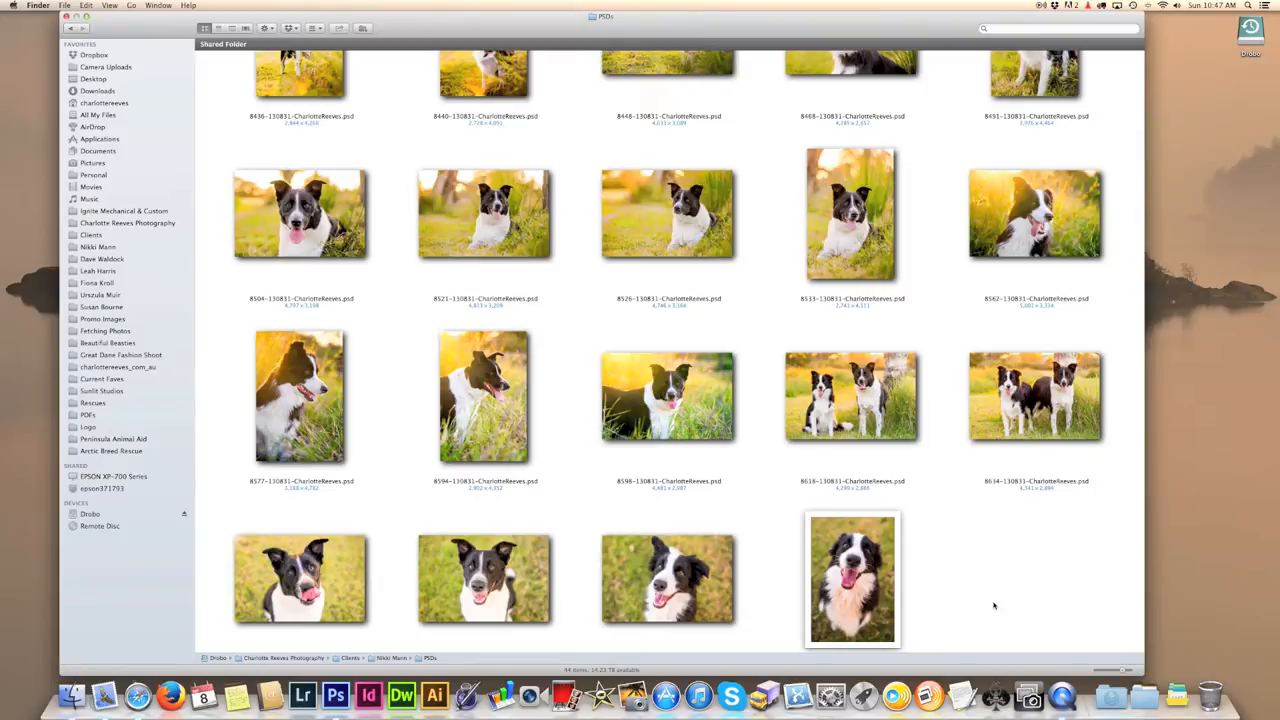
mouse_move(871, 604)
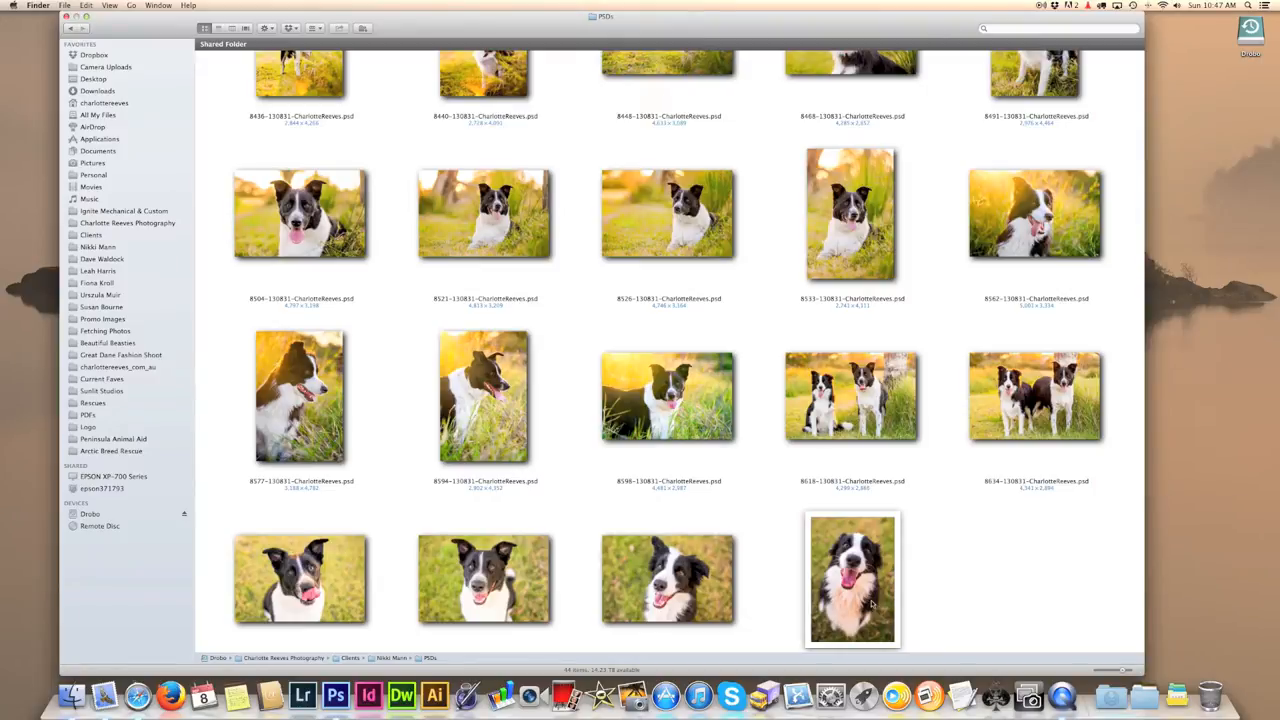
click(1035, 214)
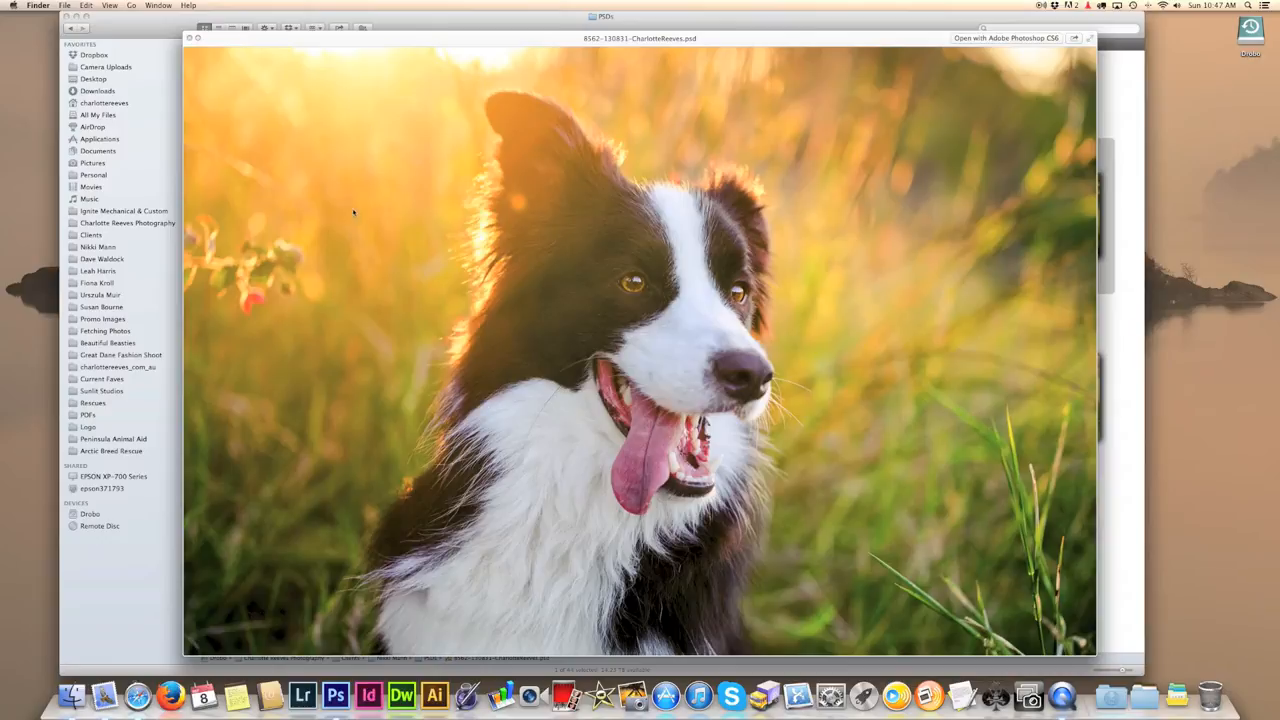
mouse_move(858, 148)
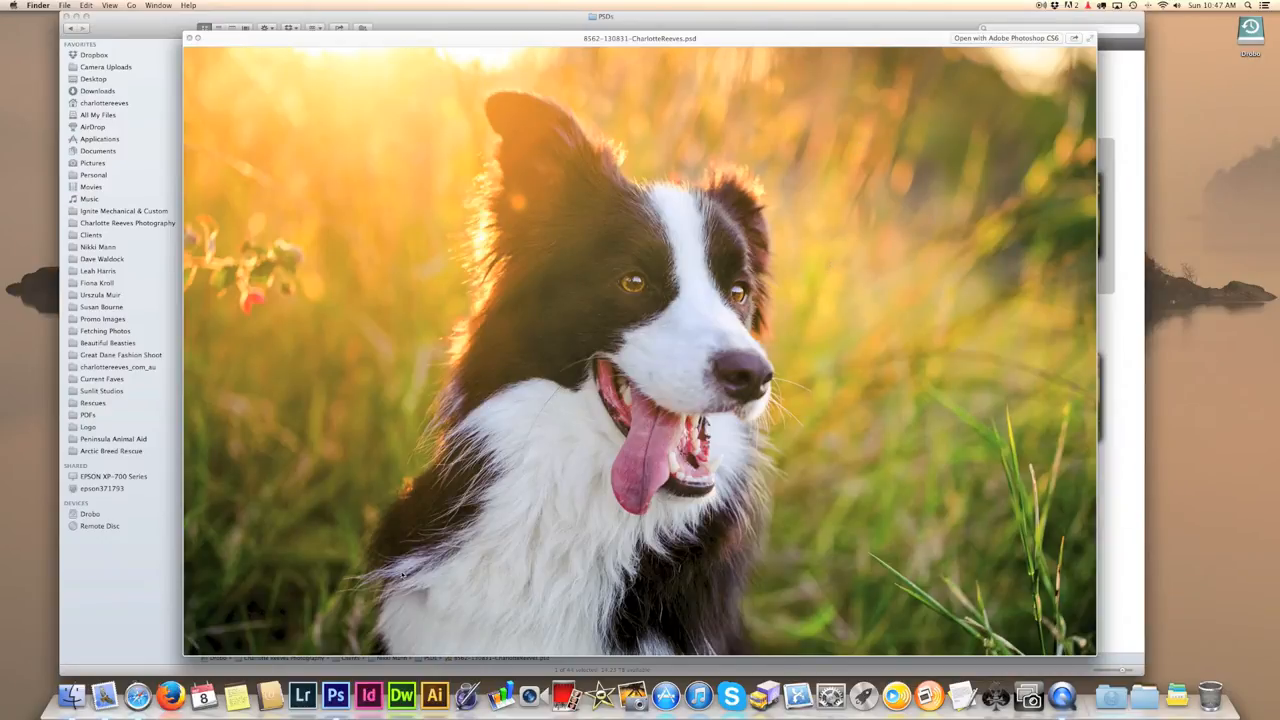
mouse_move(542, 320)
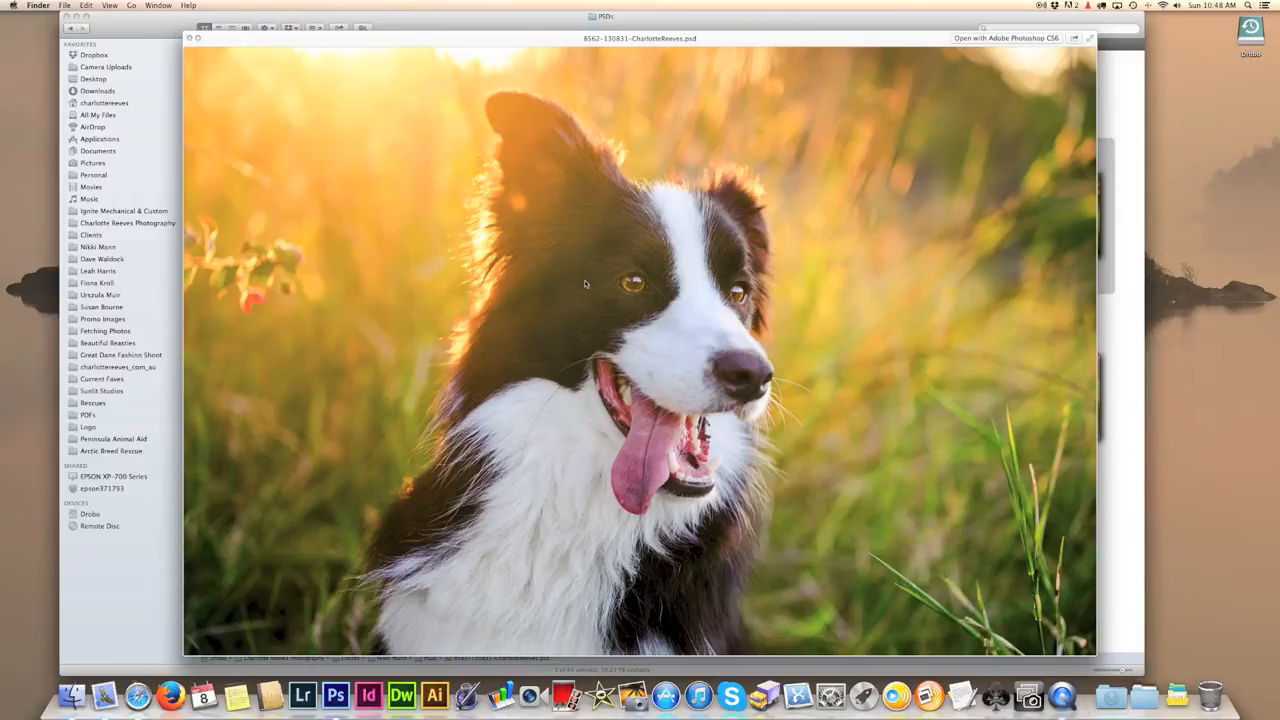
mouse_move(1073, 103)
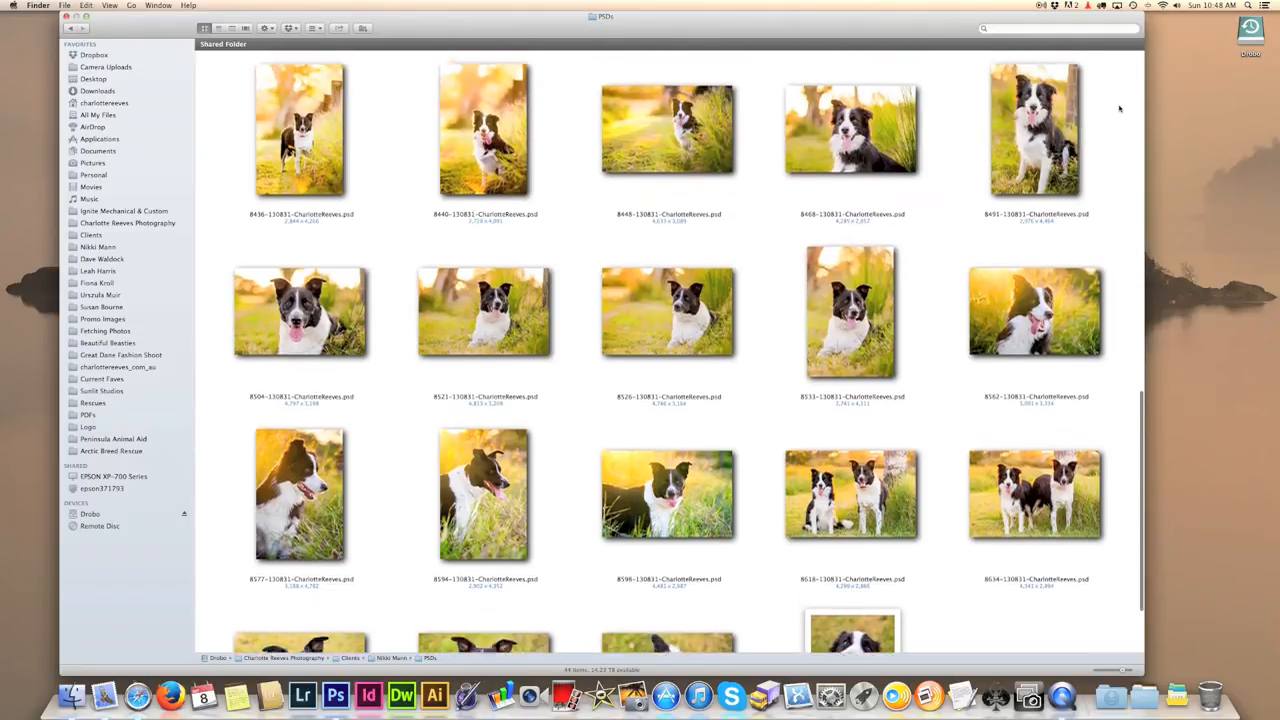
scroll(down, 3)
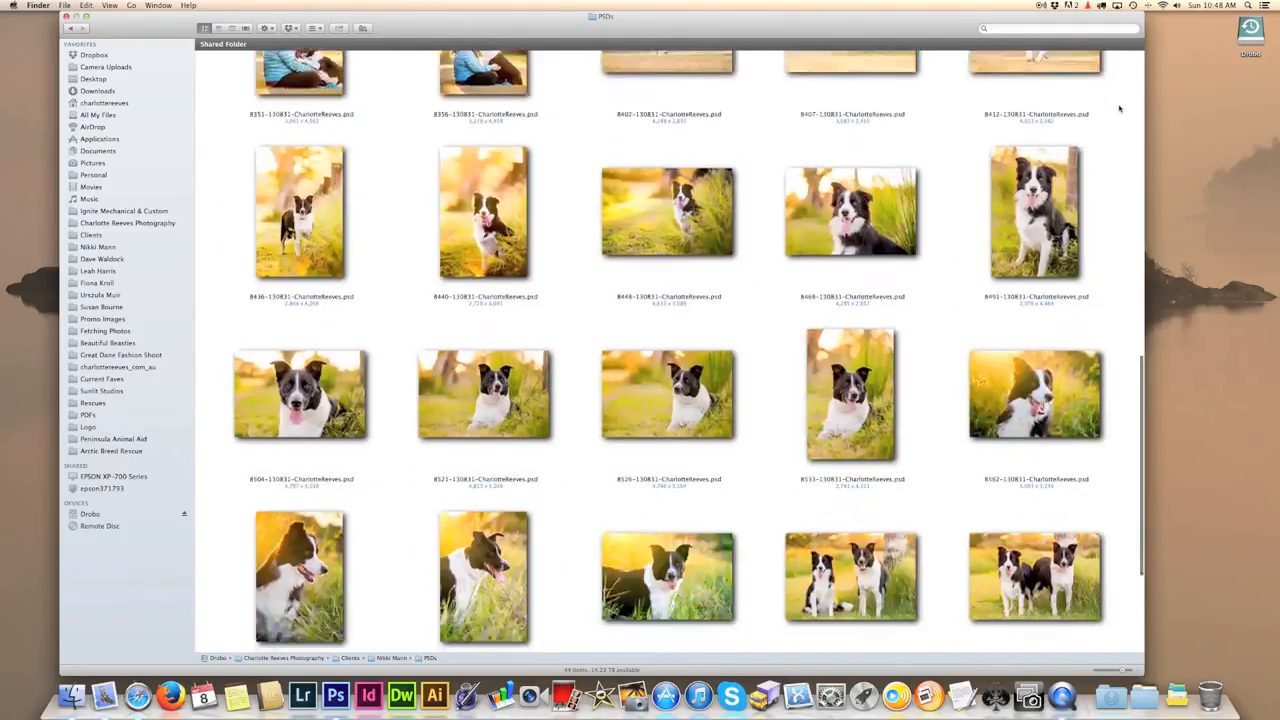
scroll(down, 3)
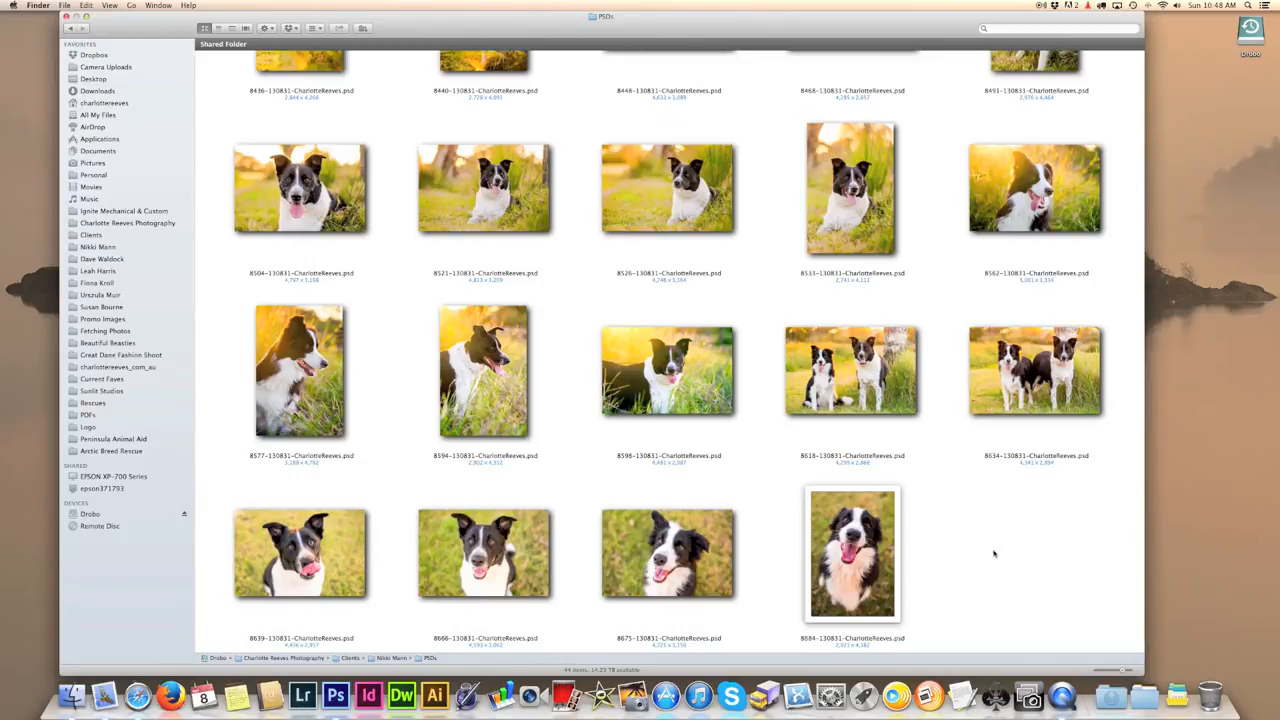
double_click(851, 554)
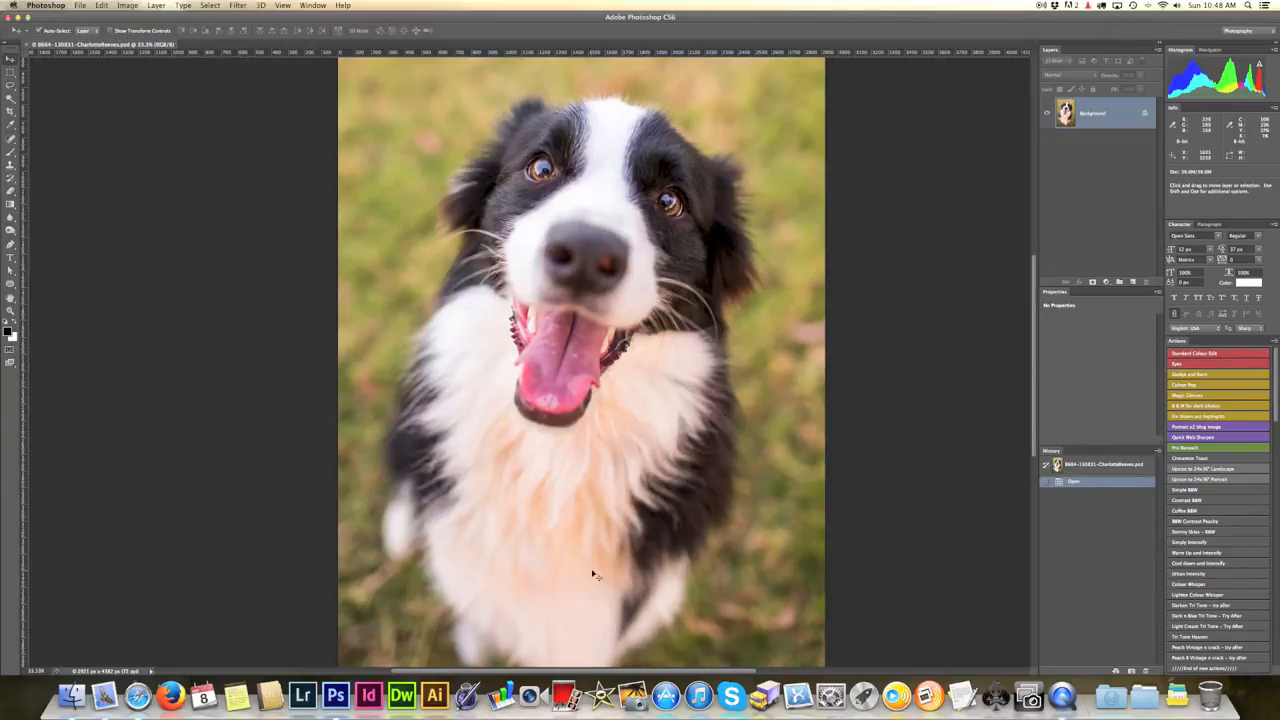
mouse_move(590, 478)
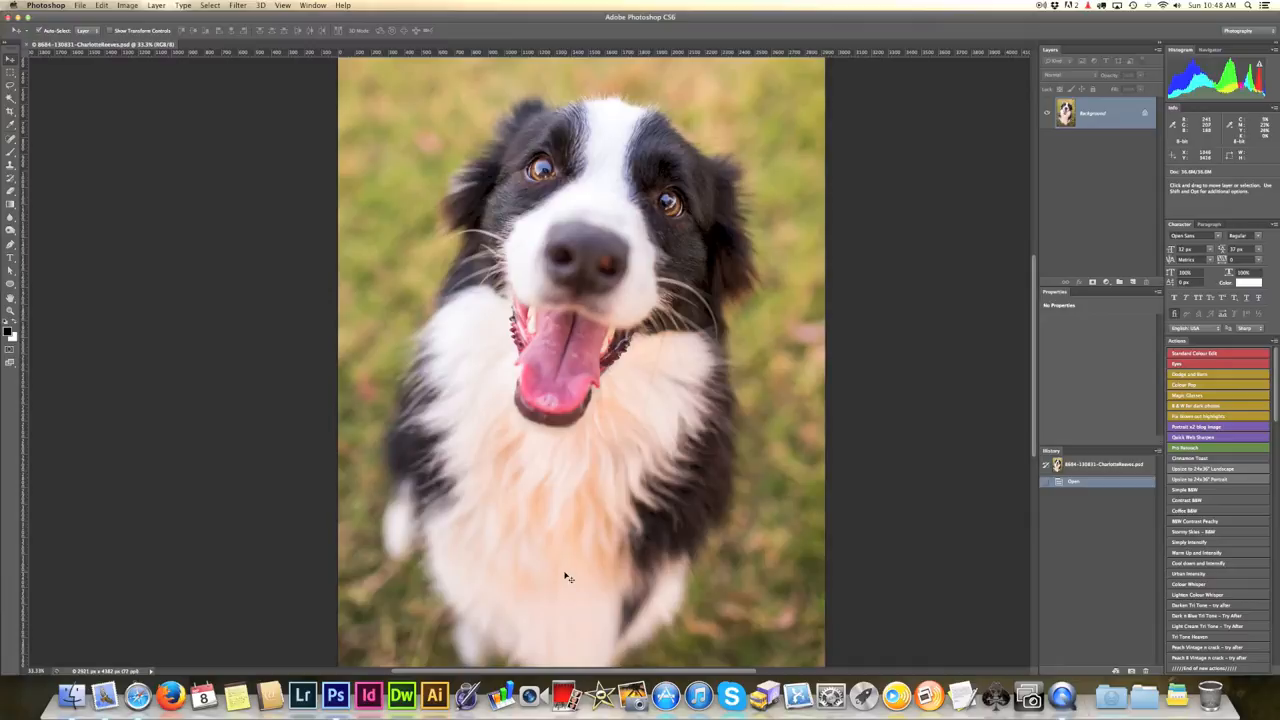
mouse_move(640, 470)
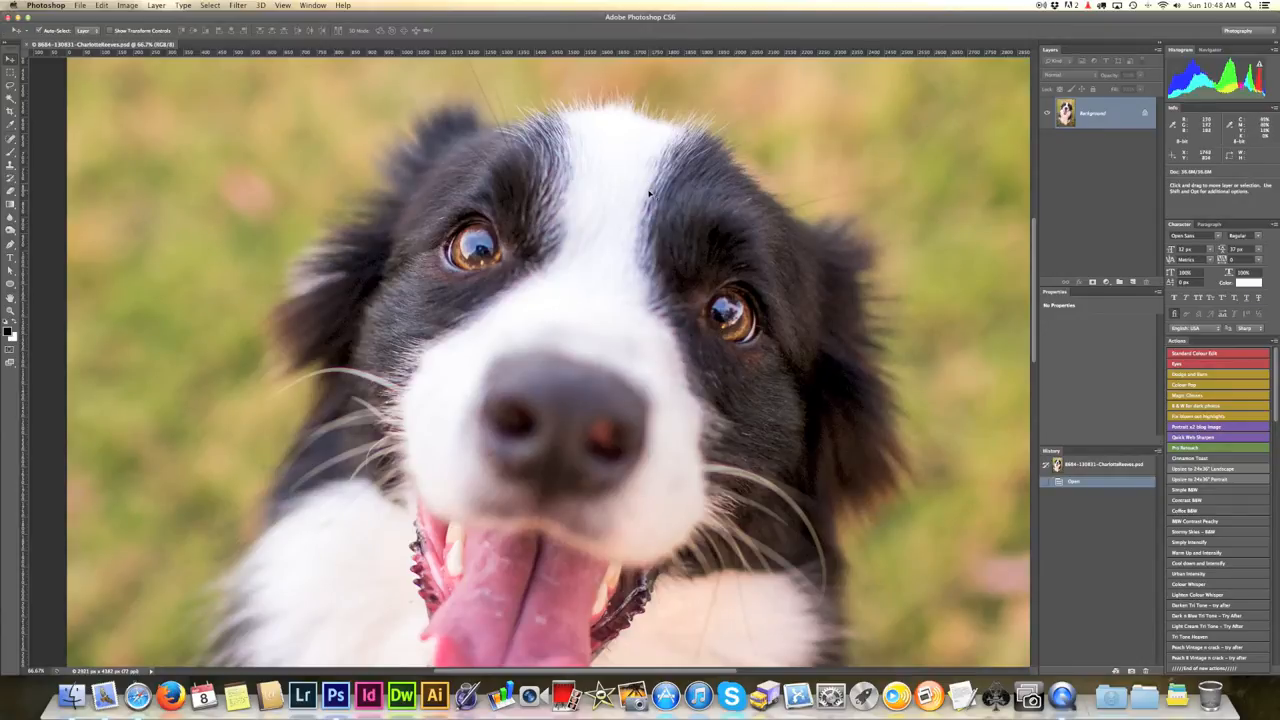
mouse_move(805, 415)
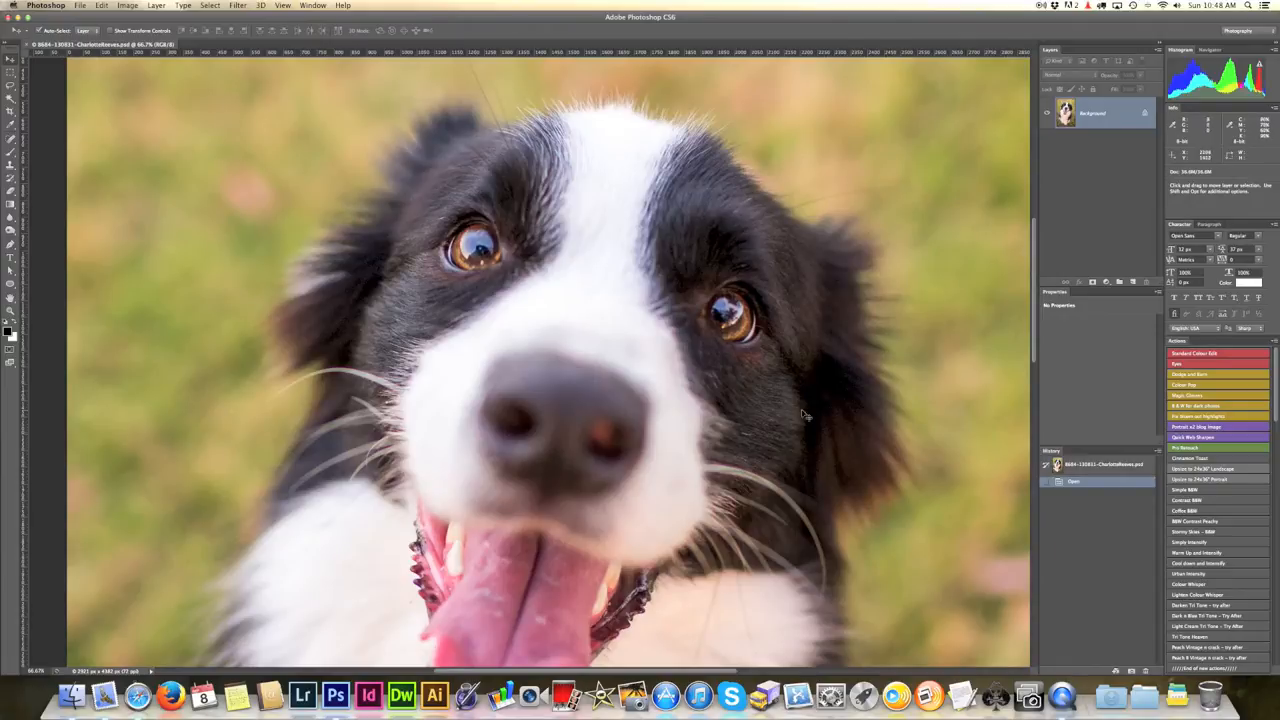
mouse_move(707, 323)
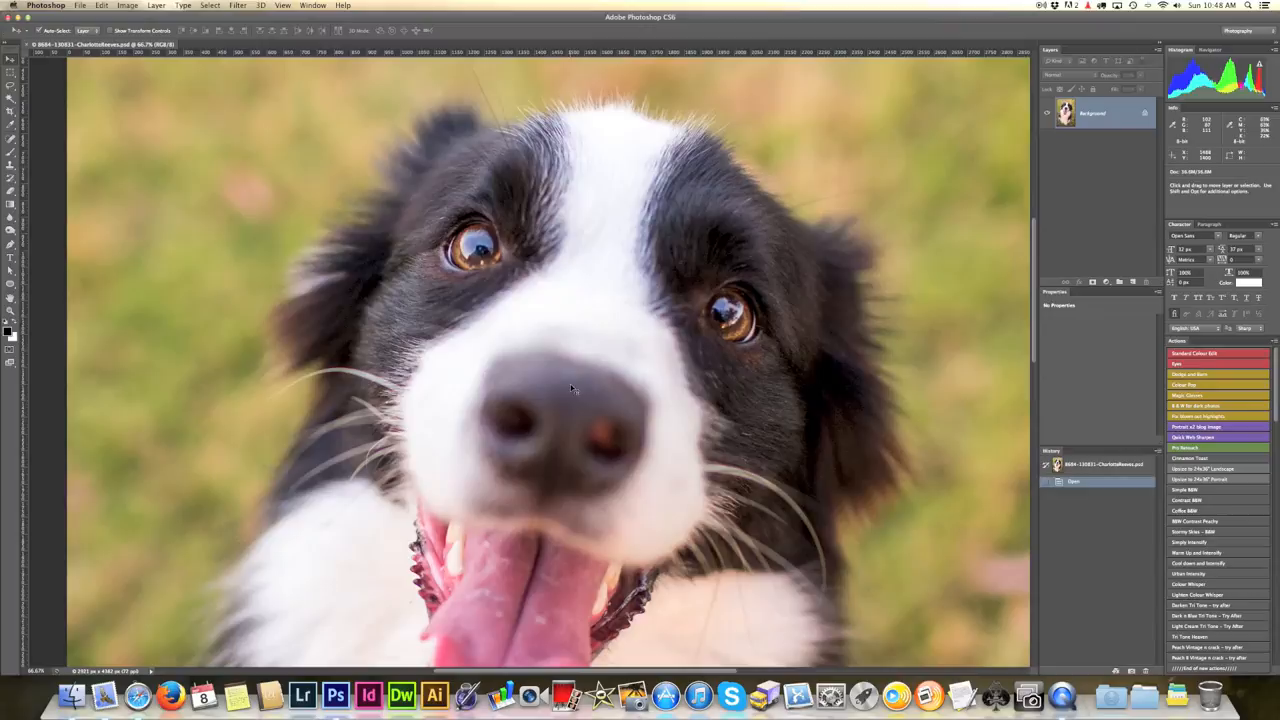
mouse_move(290, 527)
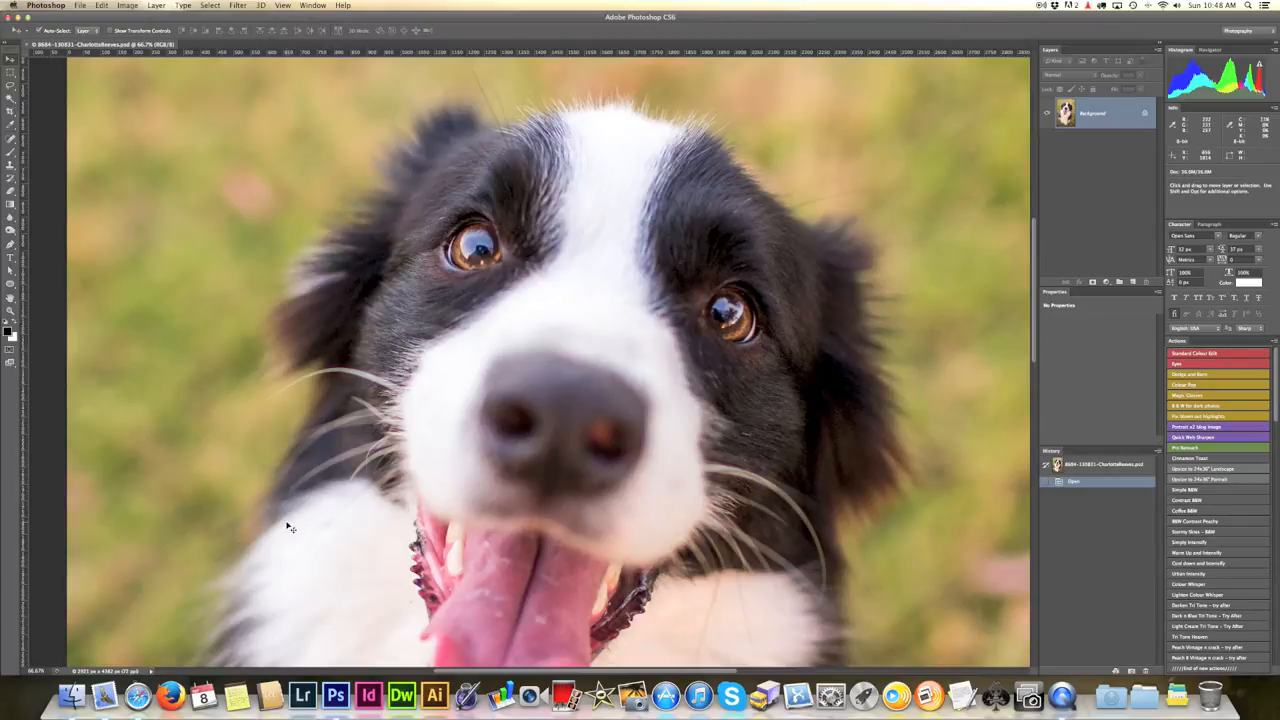
mouse_move(485, 220)
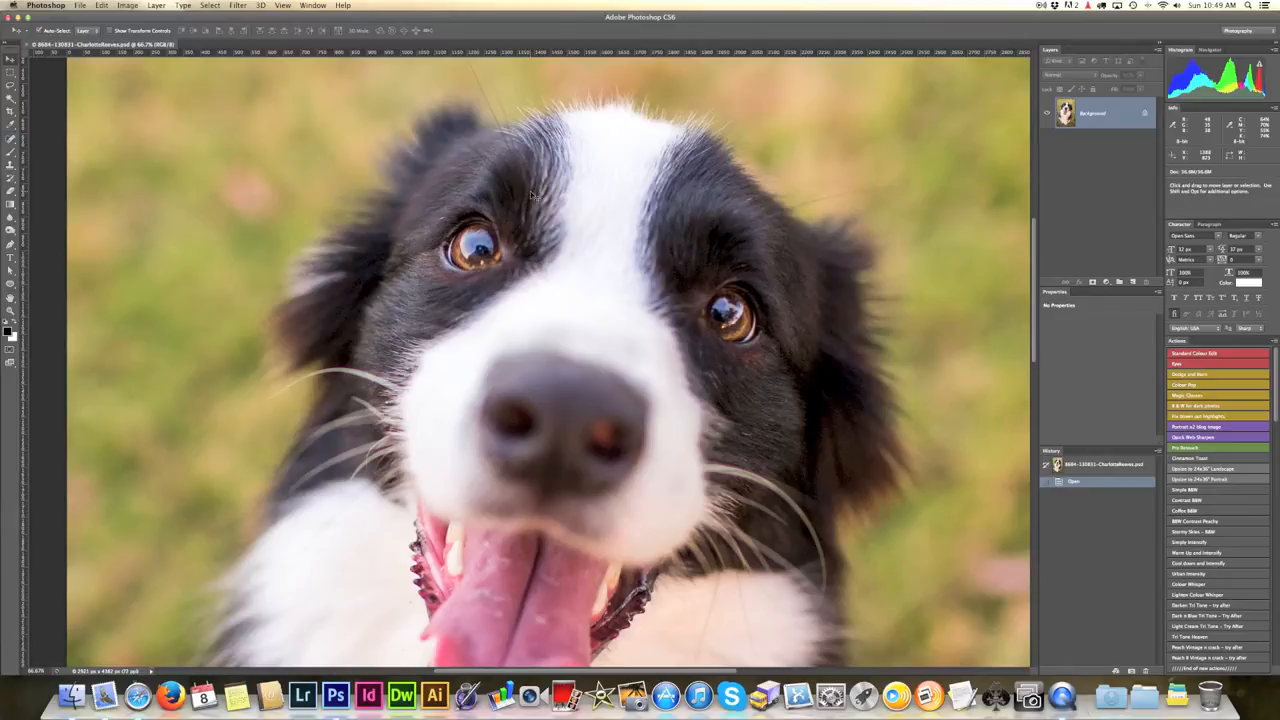
mouse_move(184, 347)
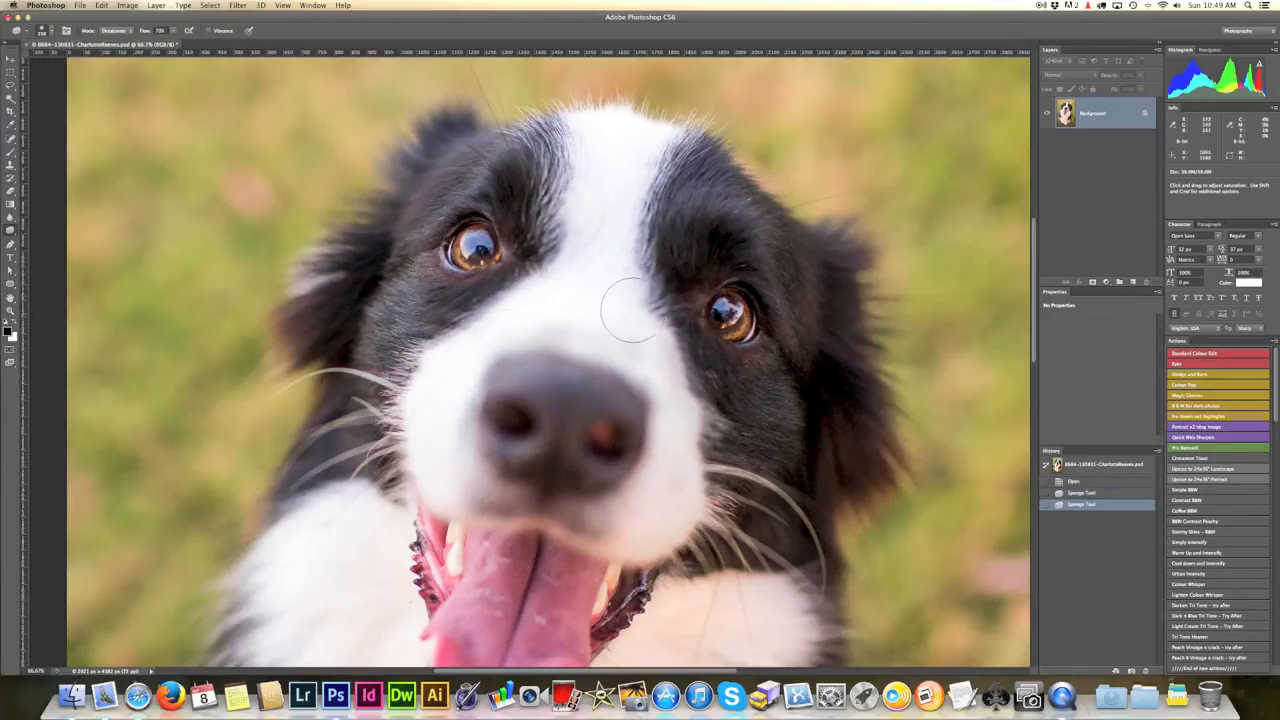
Step: Brush Desaturate-mode Sponge strokes over the coloured fur around the dog's eyes
drag(630, 320, 705, 370)
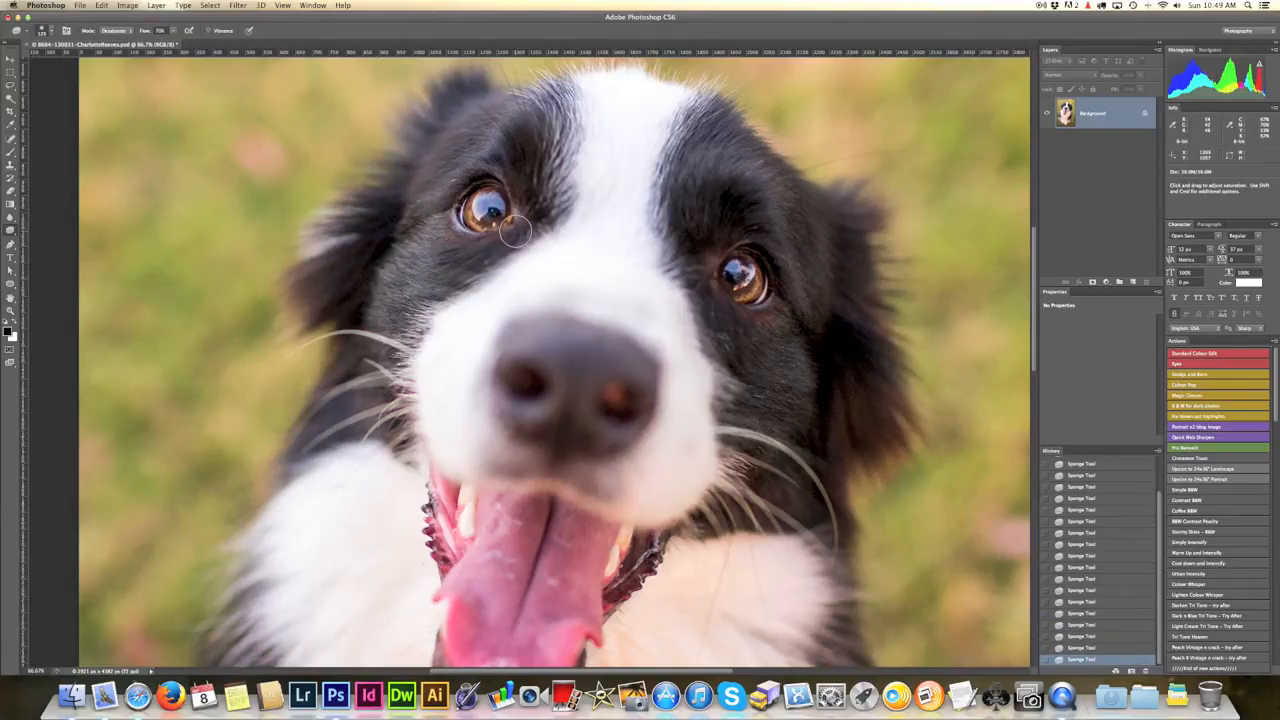
mouse_move(462, 146)
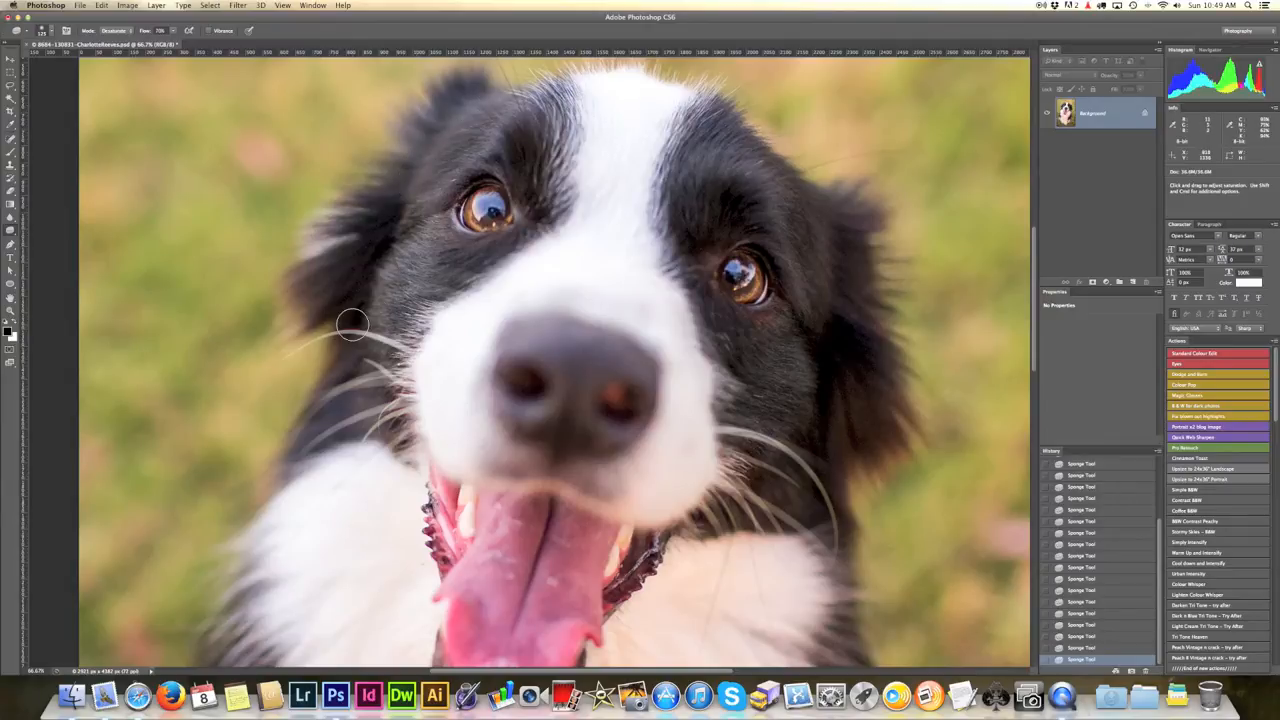
mouse_move(290, 490)
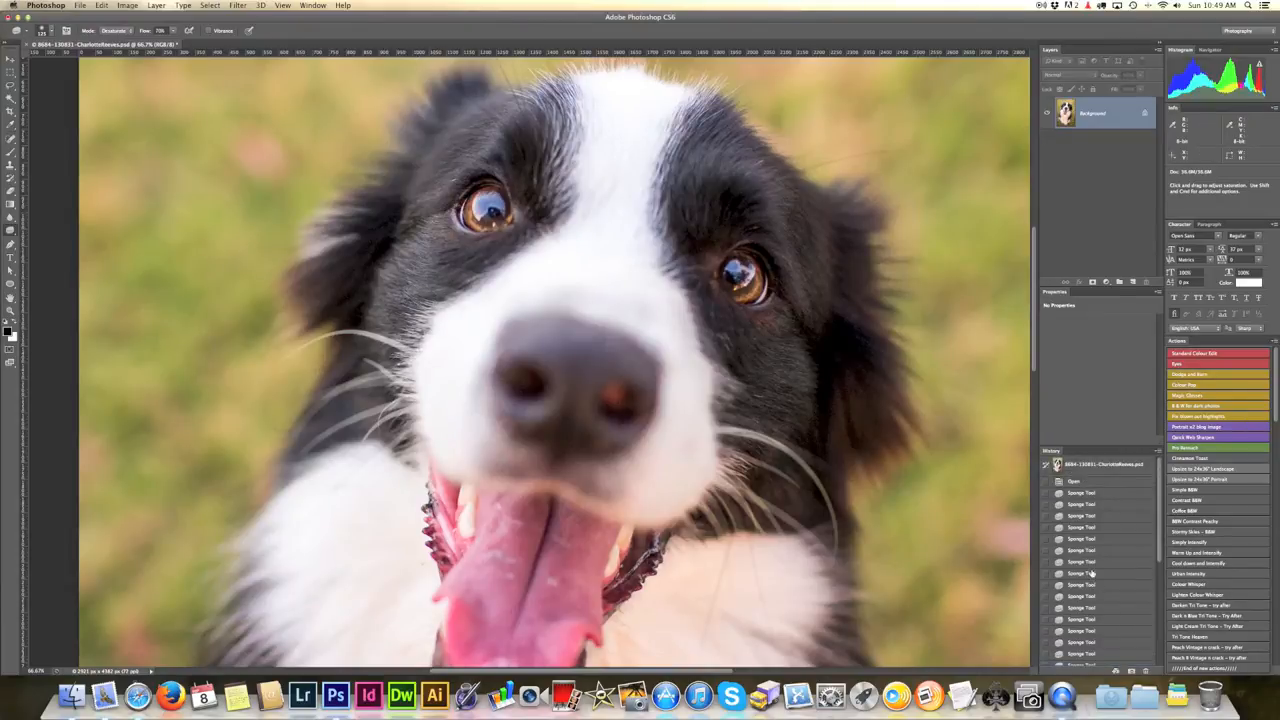
Step: Revert to the opening History snapshot to discard all Sponge strokes
click(1100, 464)
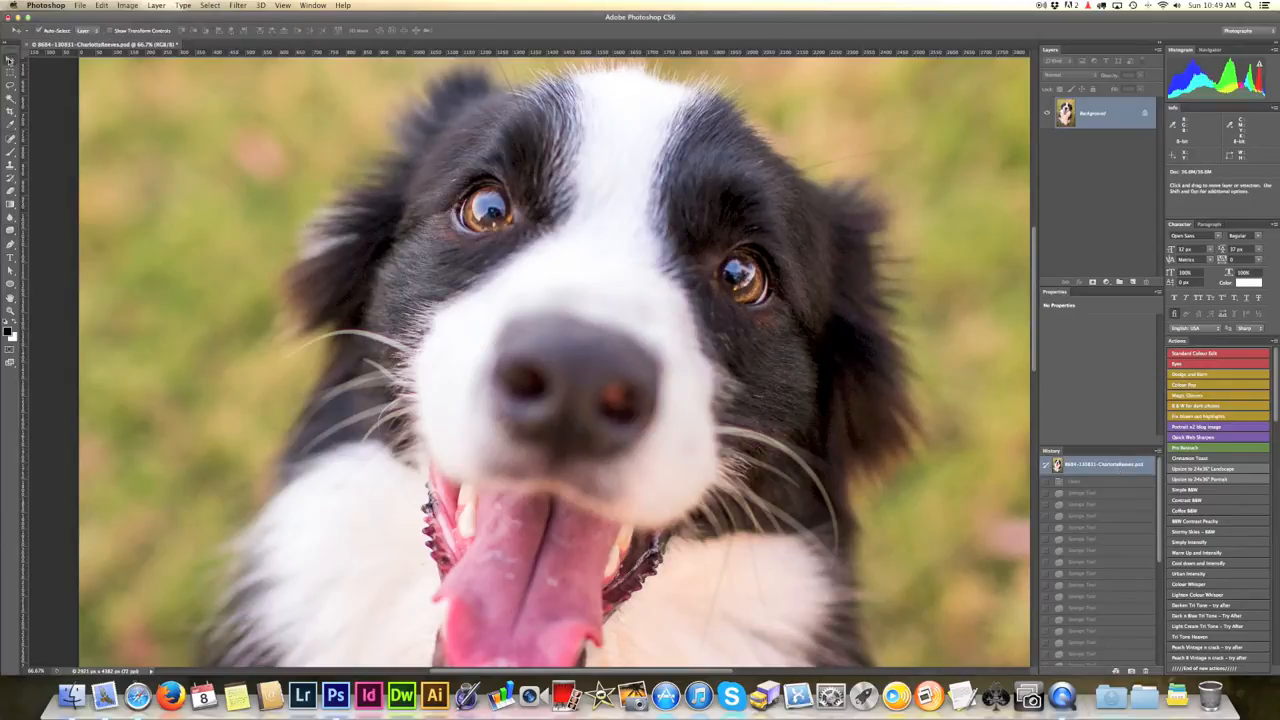
mouse_move(145, 75)
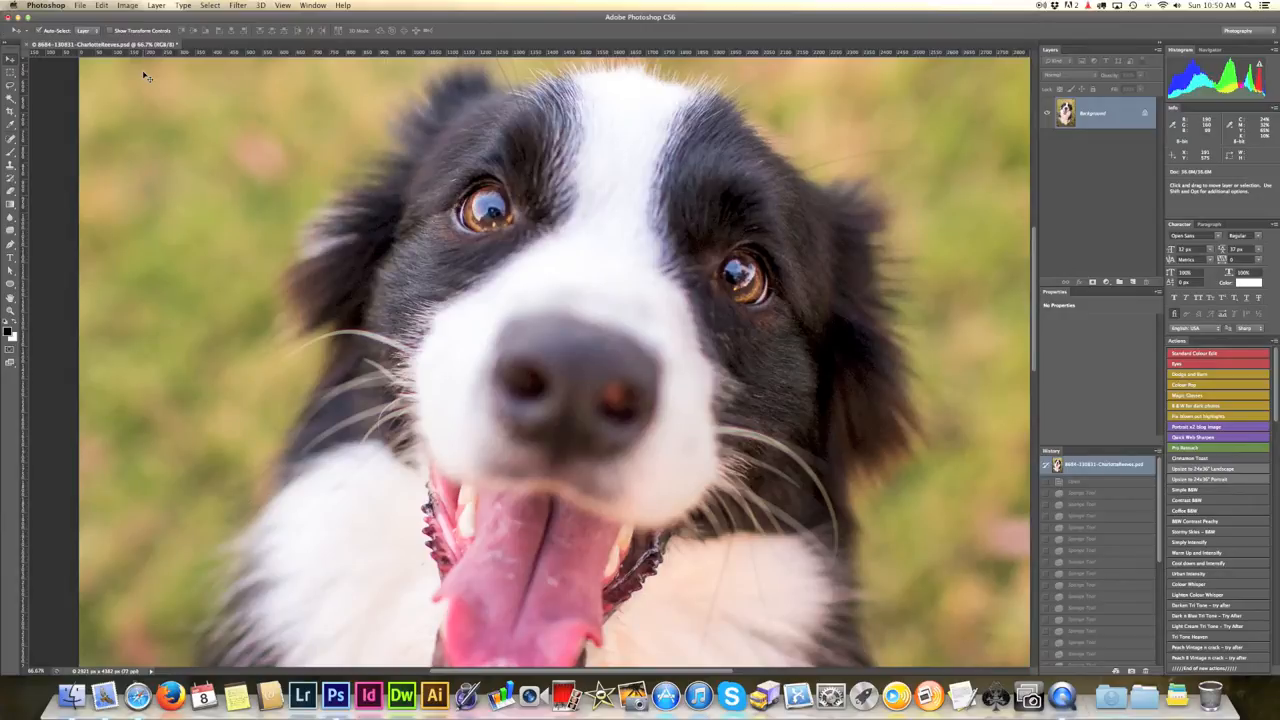
mouse_move(146, 86)
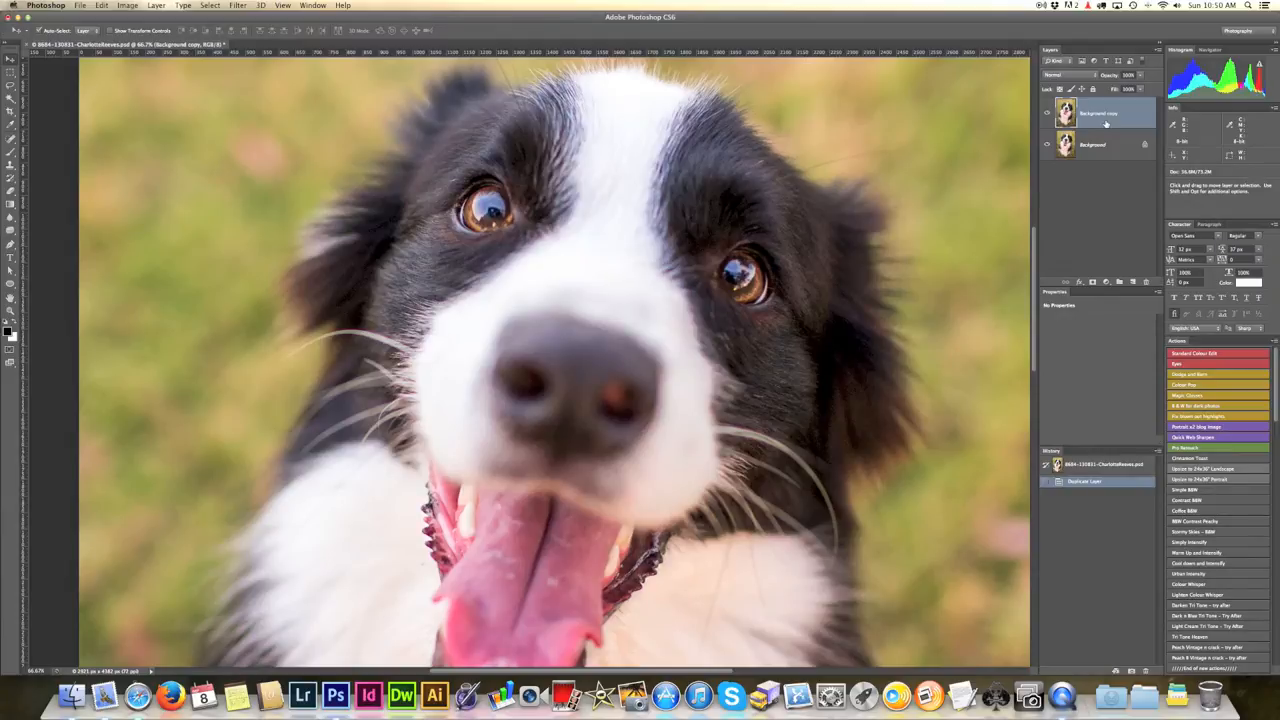
Step: Duplicate the Background layer and select the Background copy layer
click(127, 5)
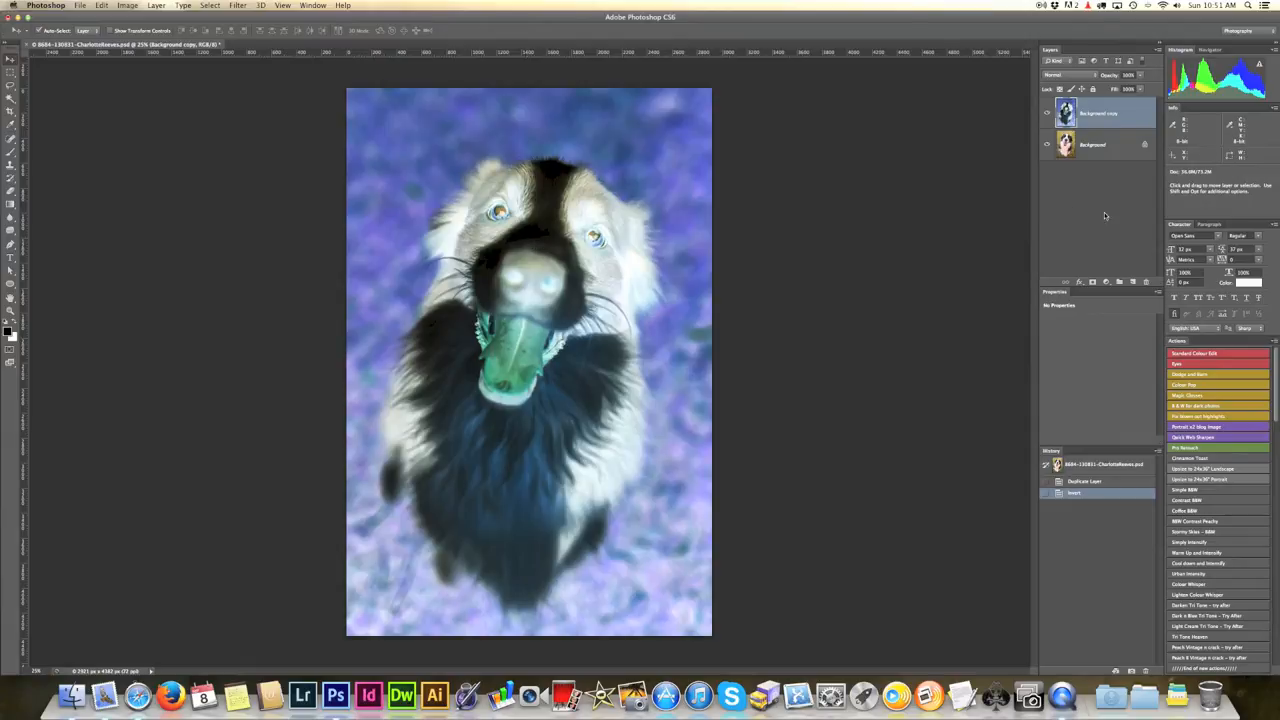
mouse_move(837, 305)
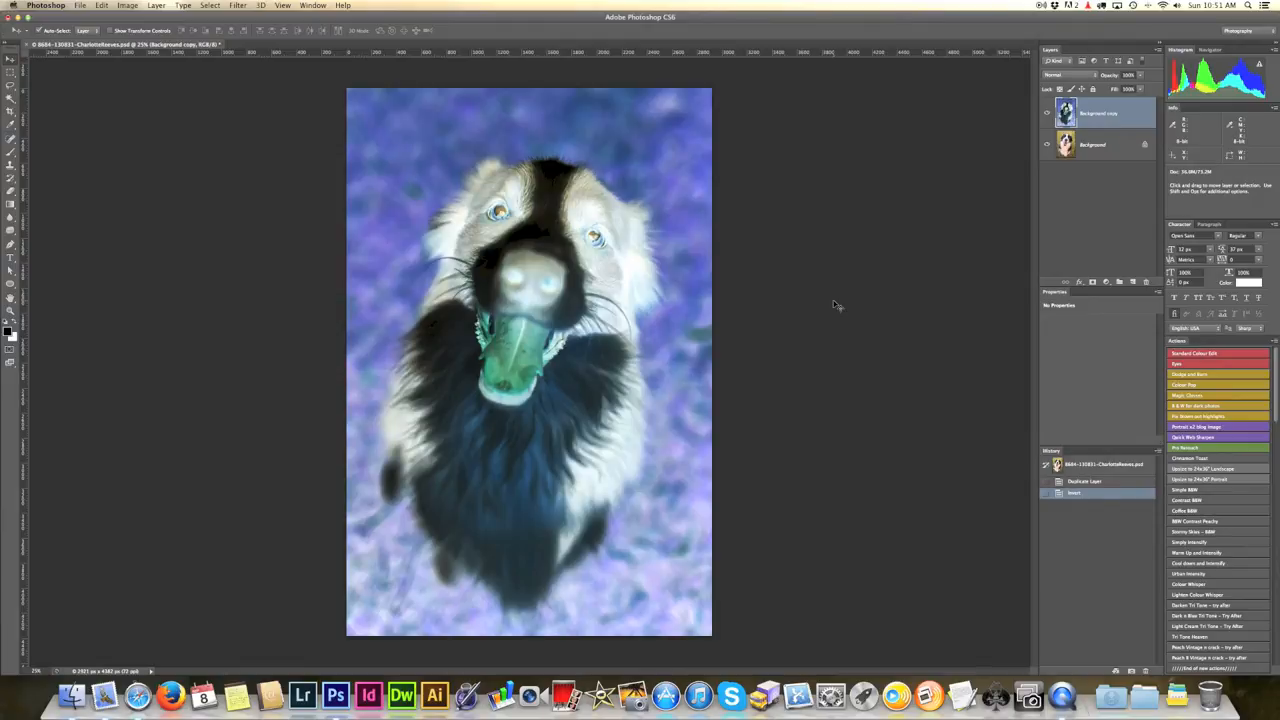
mouse_move(825, 305)
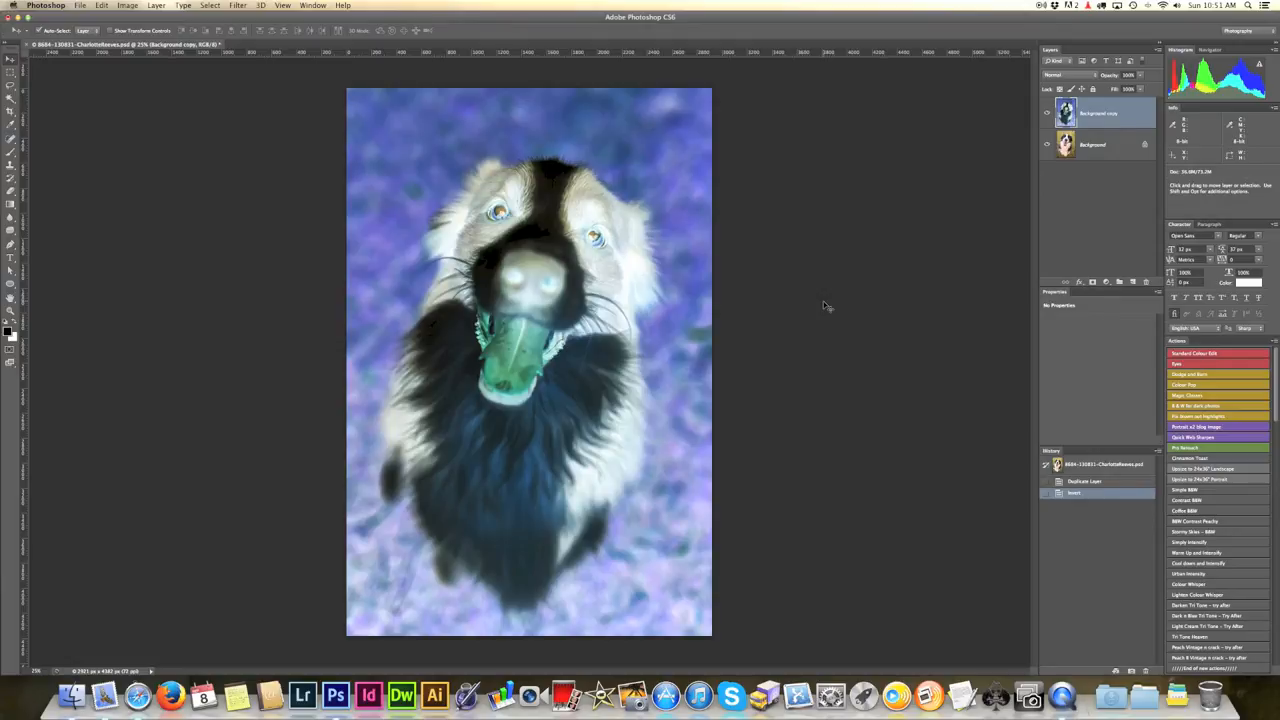
Step: Apply Curves to the inverted copy, pulling the RGB midtones down to darken it
click(127, 5)
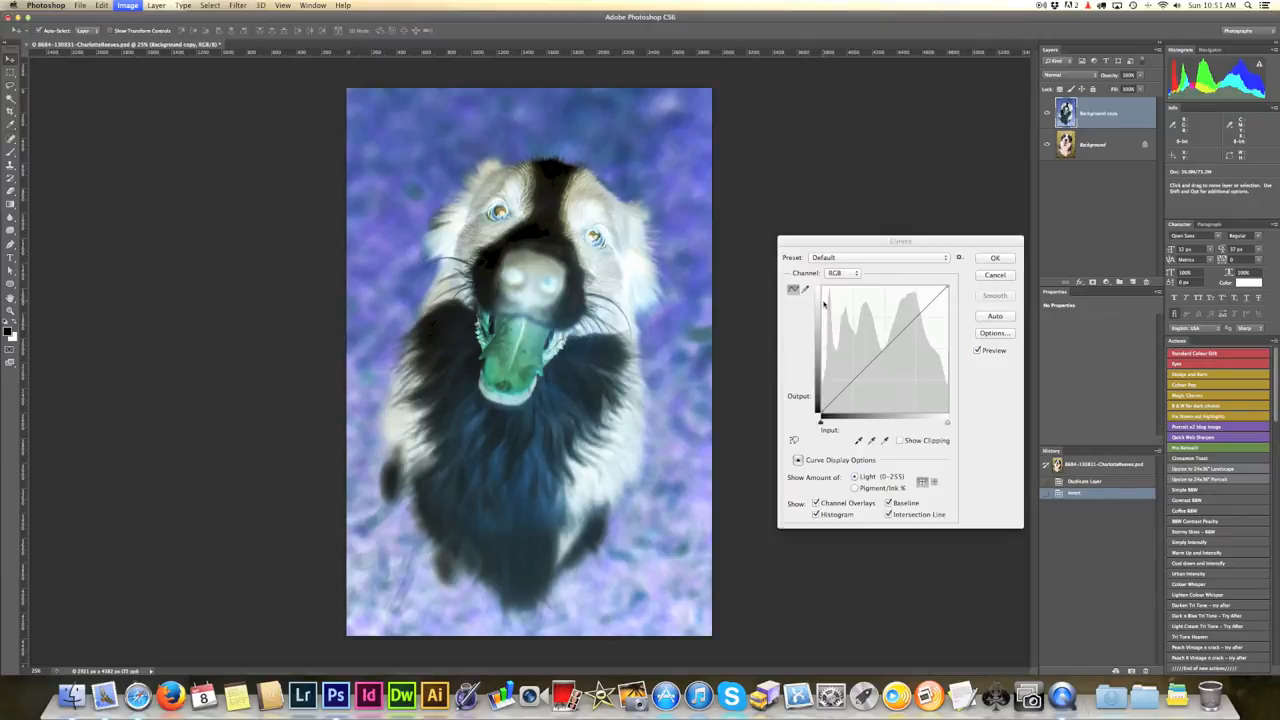
drag(900, 241, 857, 122)
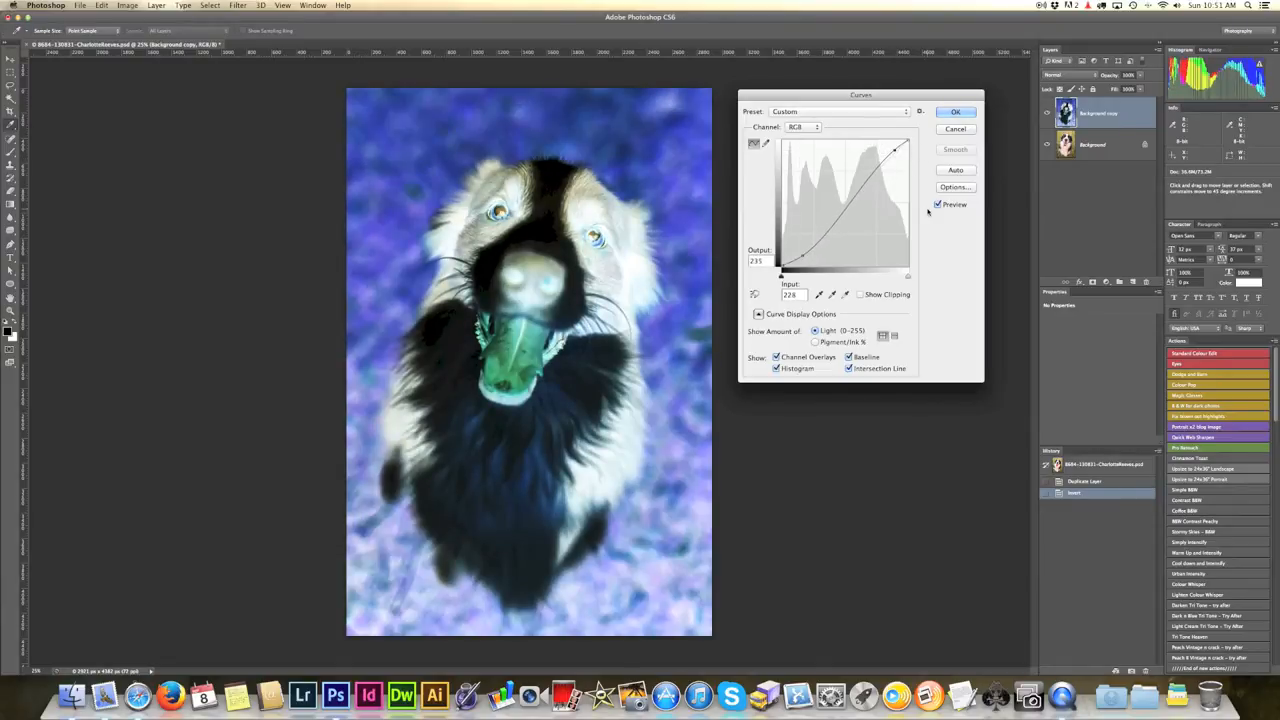
click(938, 204)
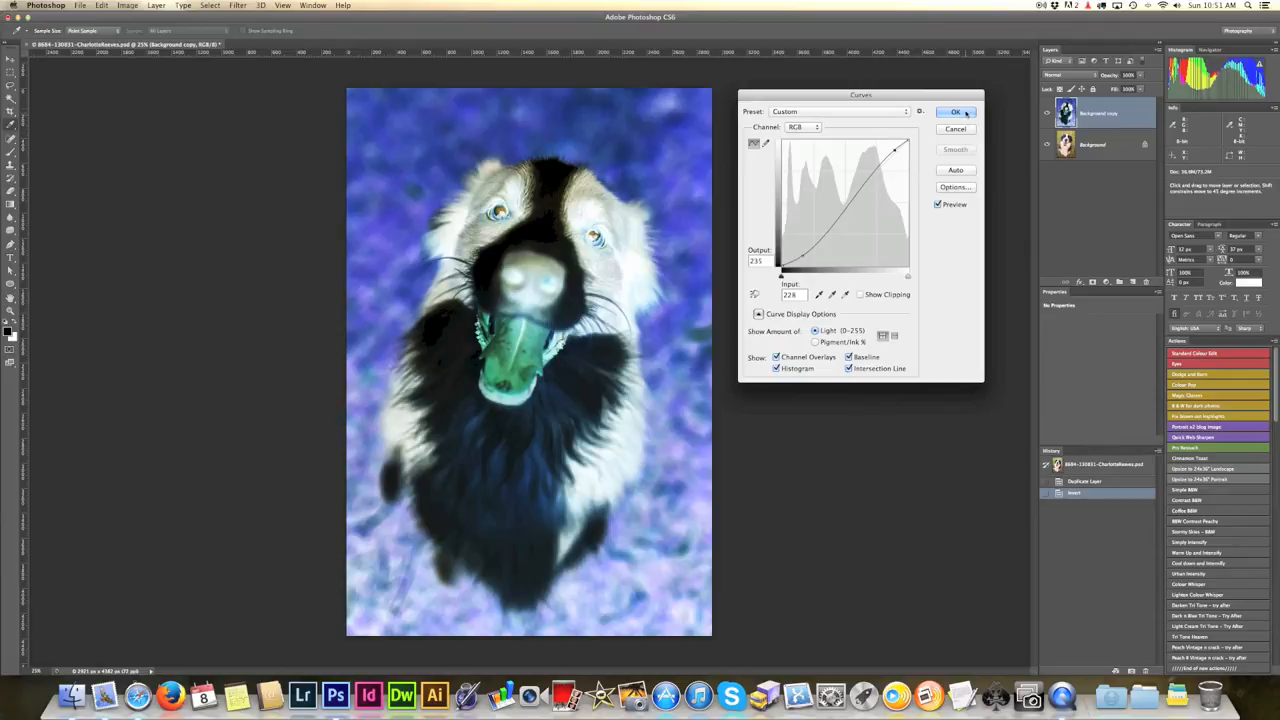
click(955, 111)
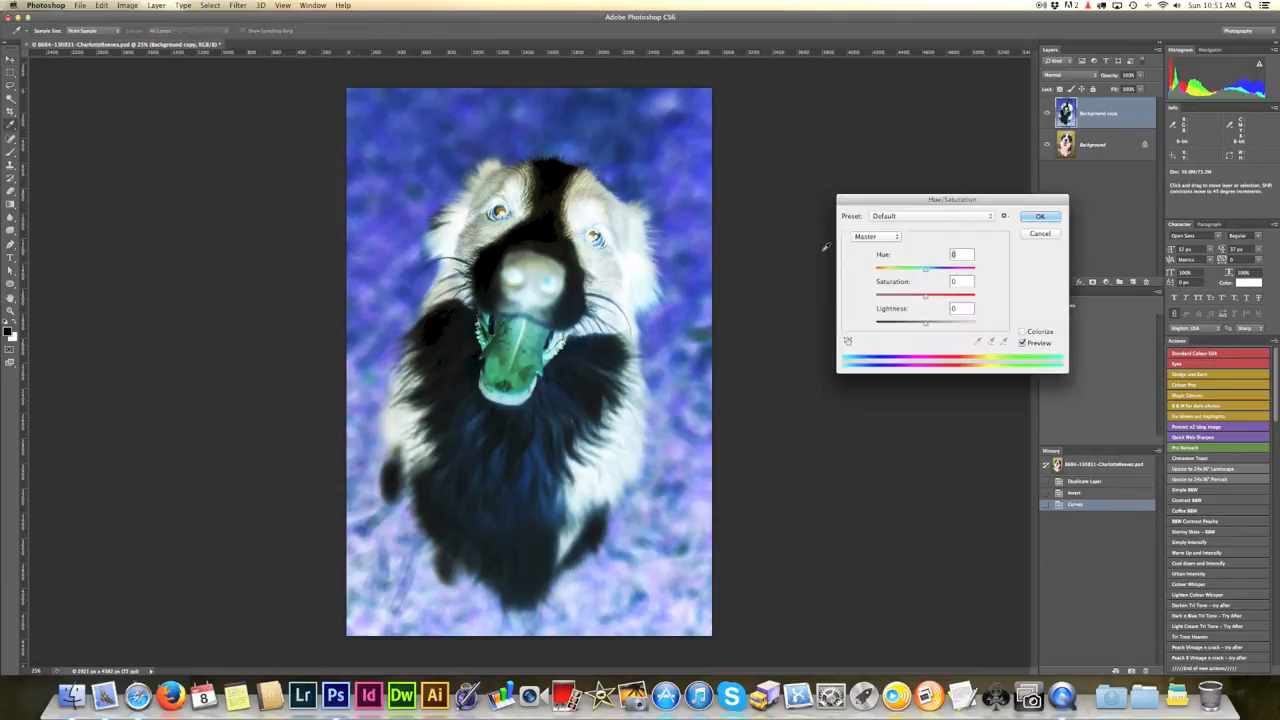
Step: Boost the inverted copy's Saturation to about +16 with Hue/Saturation
drag(925, 296, 940, 297)
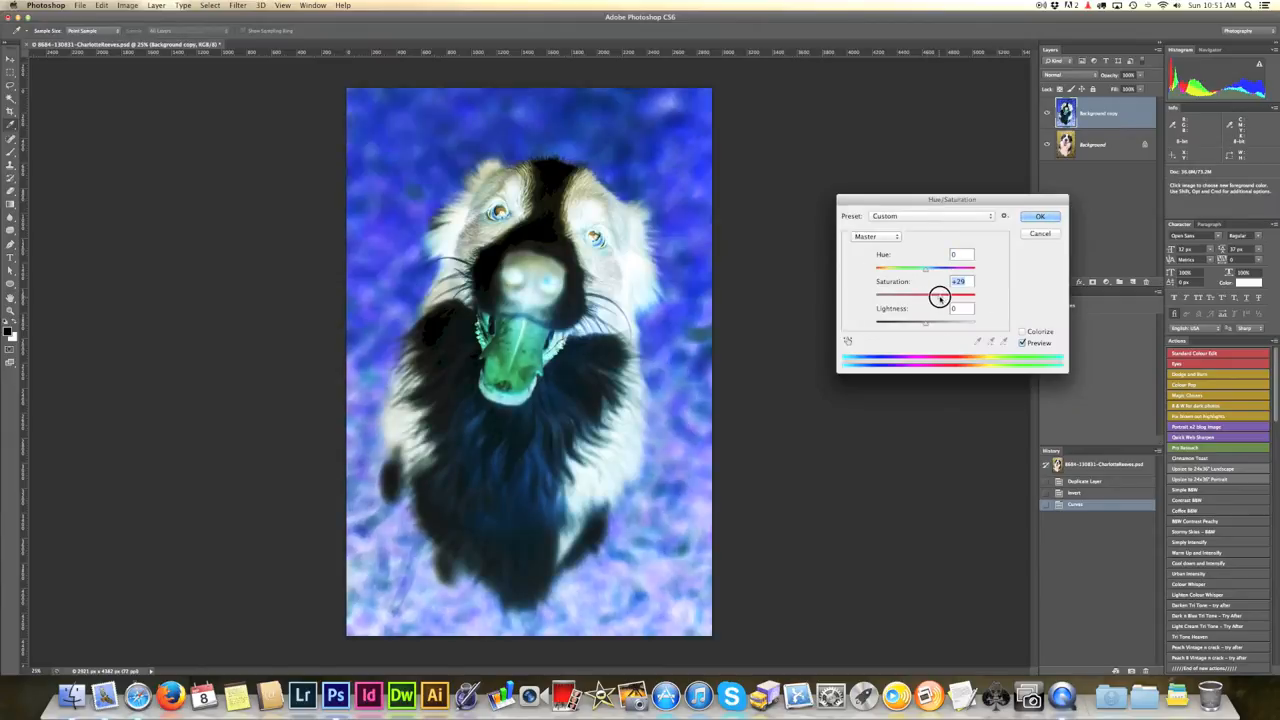
drag(940, 297, 933, 297)
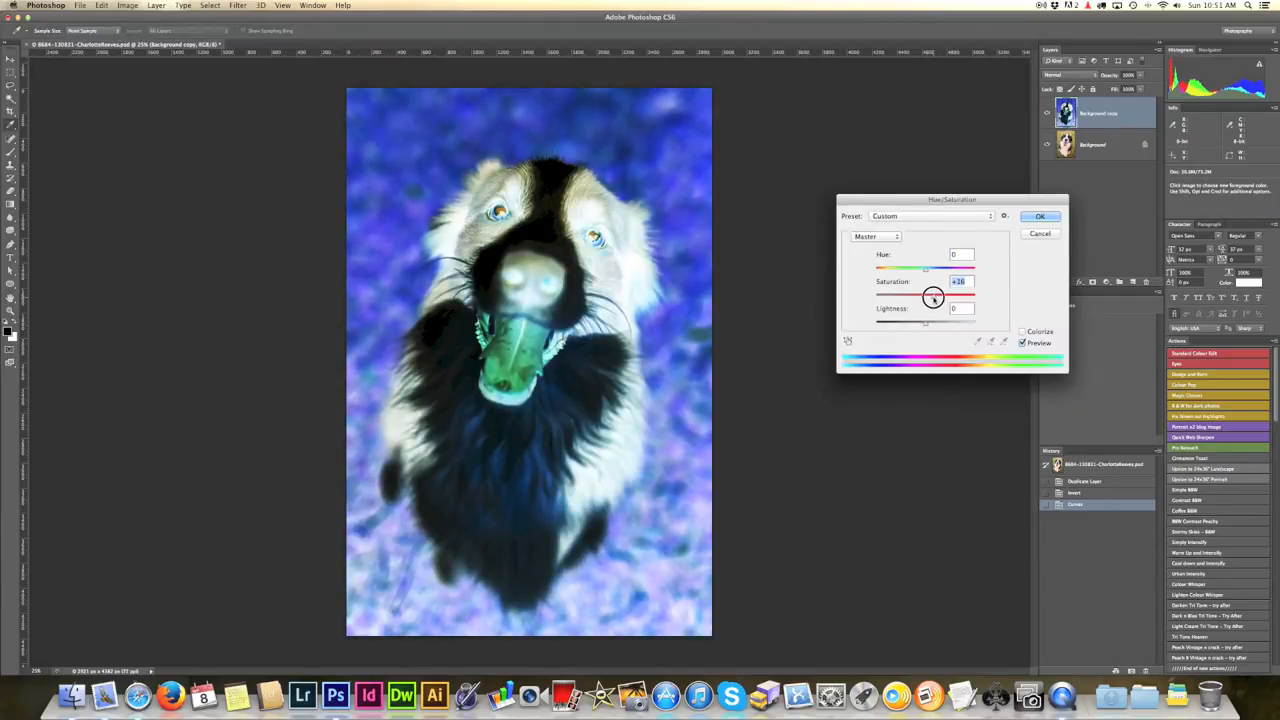
click(1040, 216)
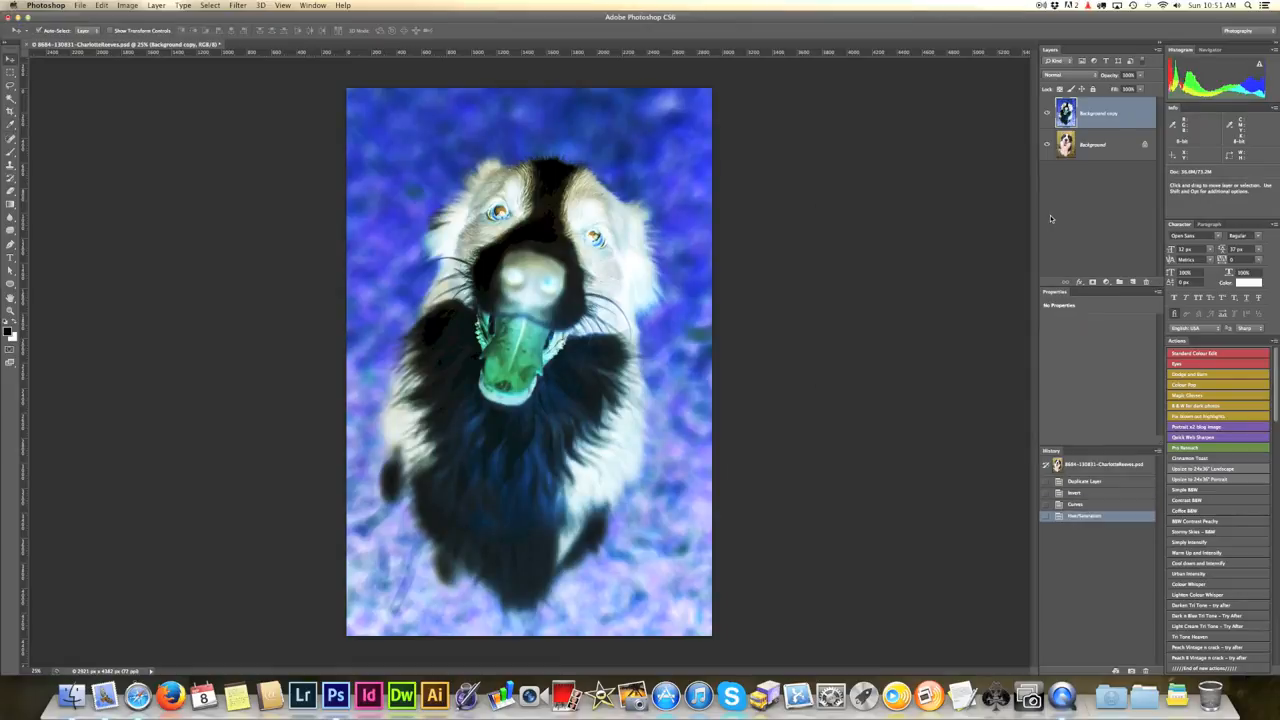
mouse_move(1084, 263)
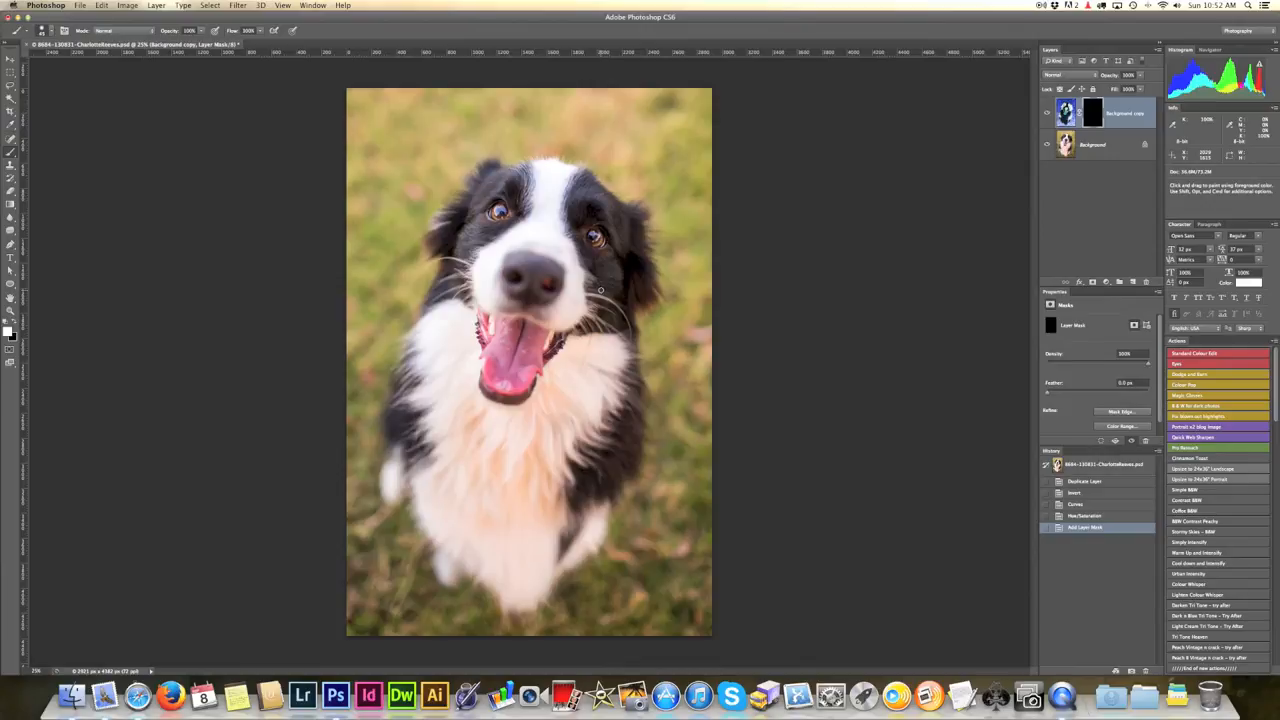
mouse_move(600, 290)
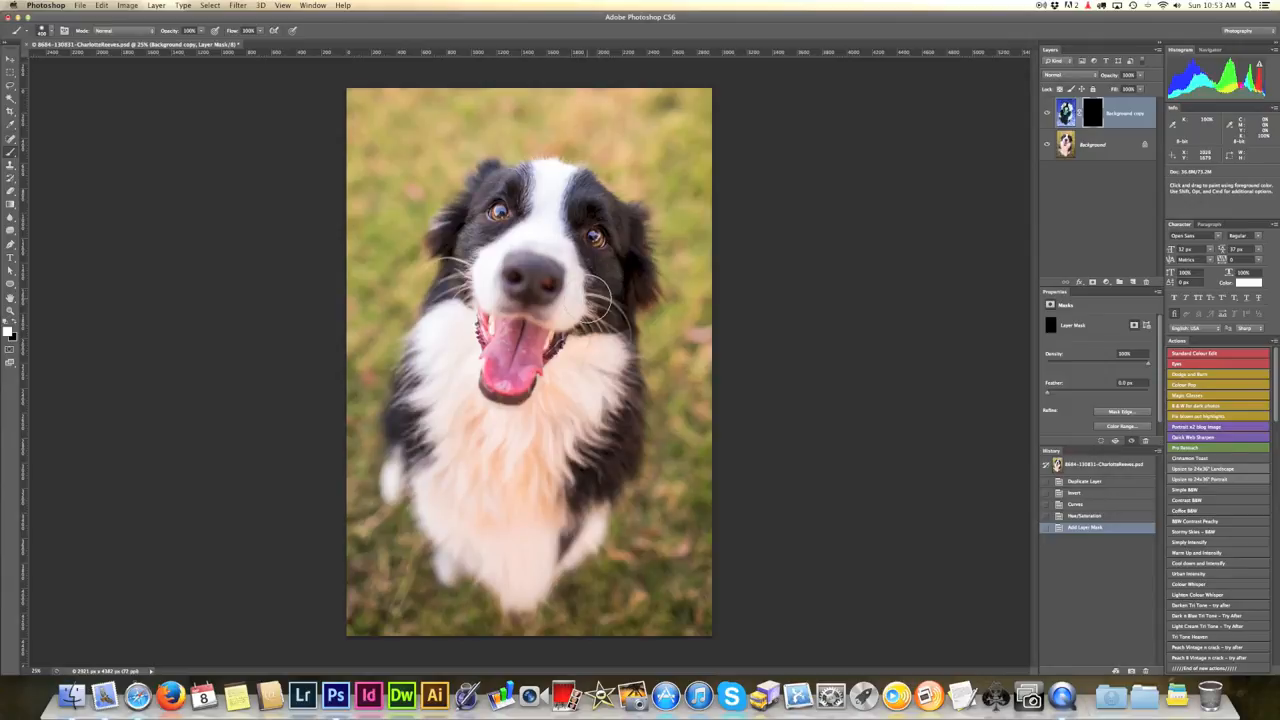
mouse_move(615, 400)
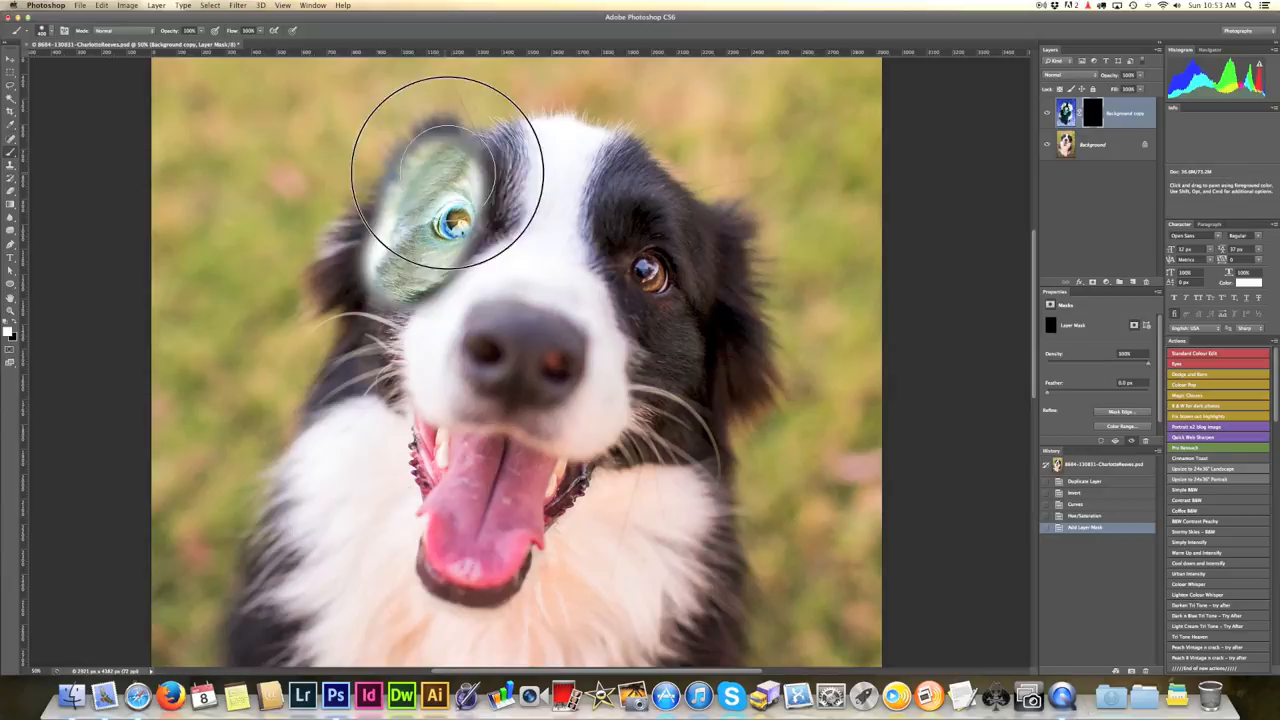
Step: Paint white on the mask over the eyes, forehead, muzzle, left ear and head
drag(445, 175, 595, 180)
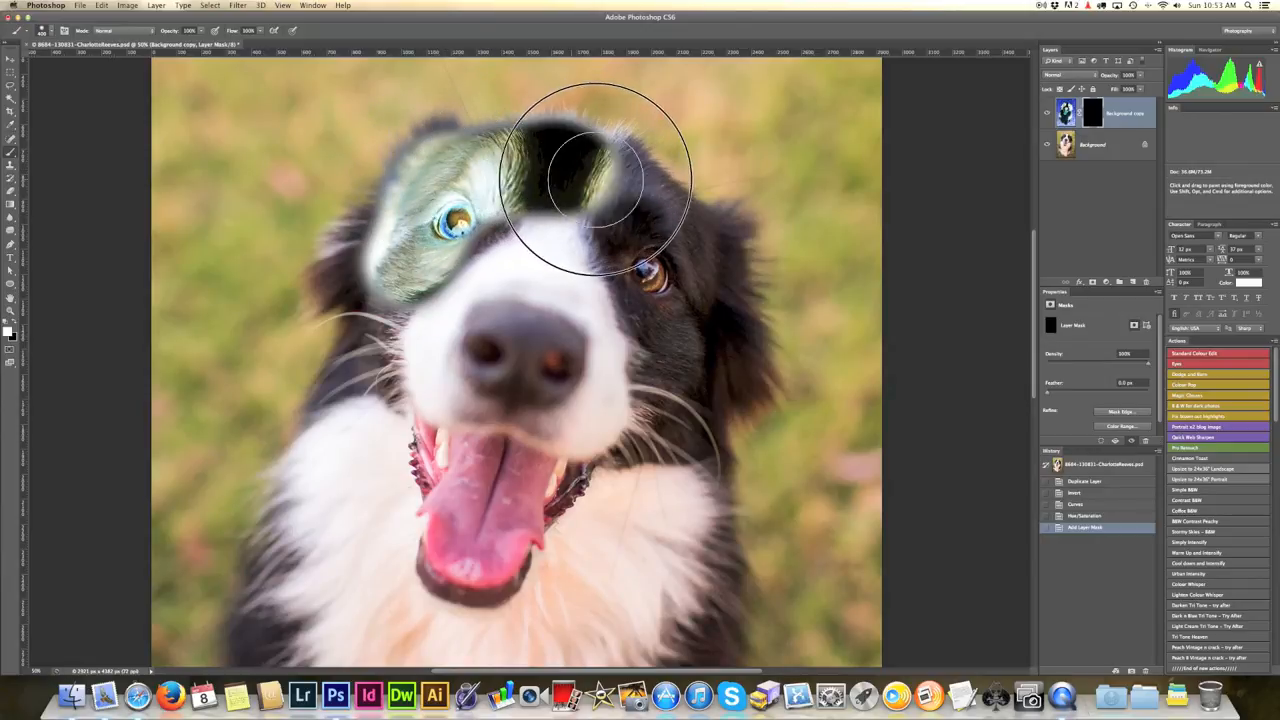
drag(595, 175, 690, 265)
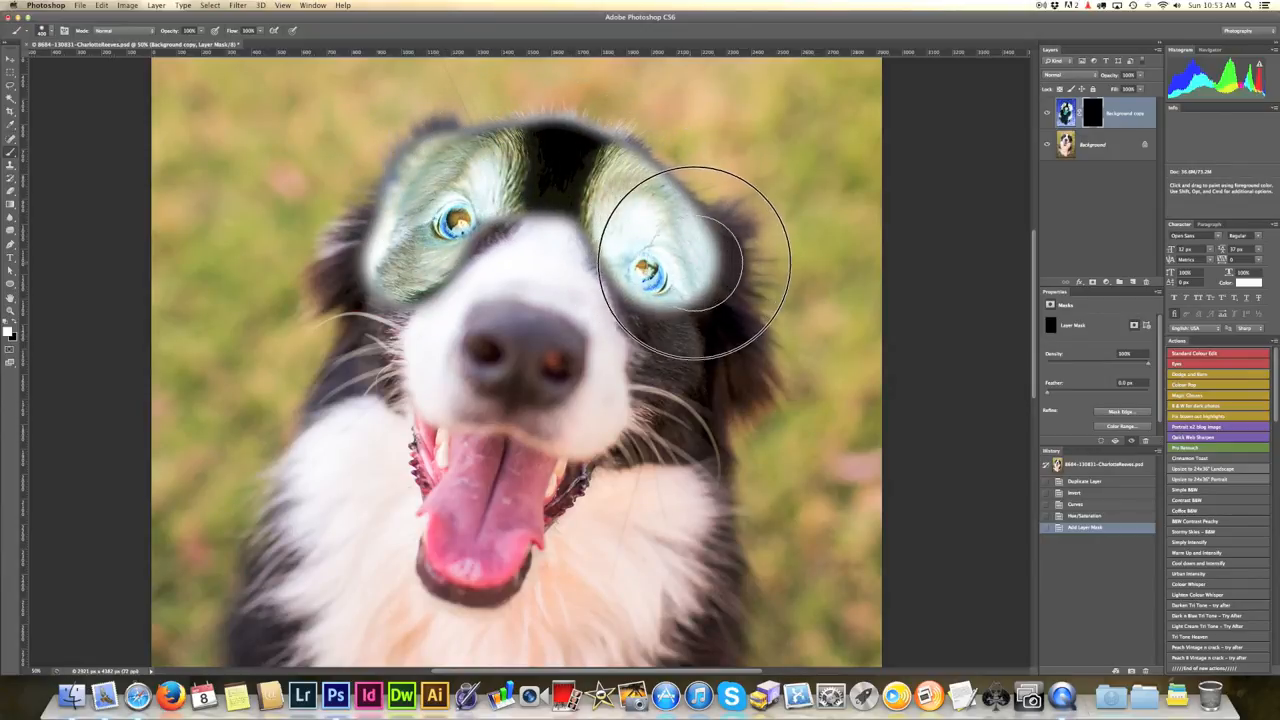
drag(690, 260, 545, 255)
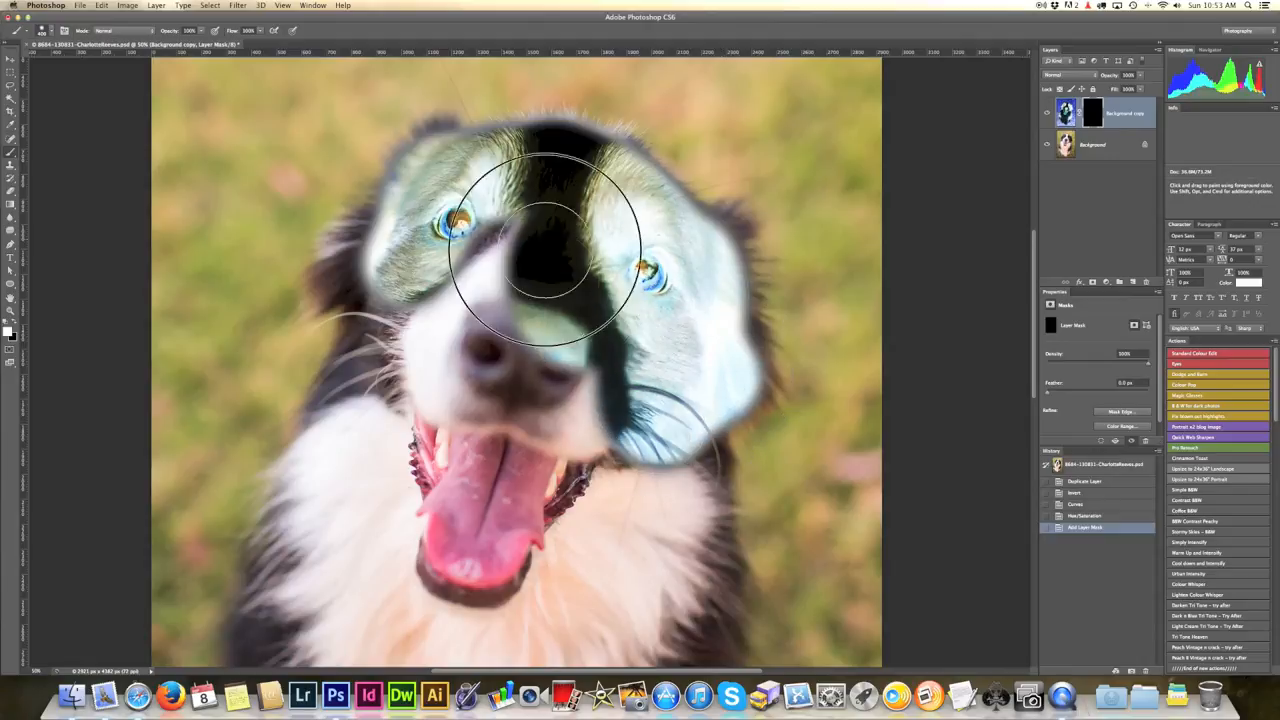
drag(560, 260, 375, 370)
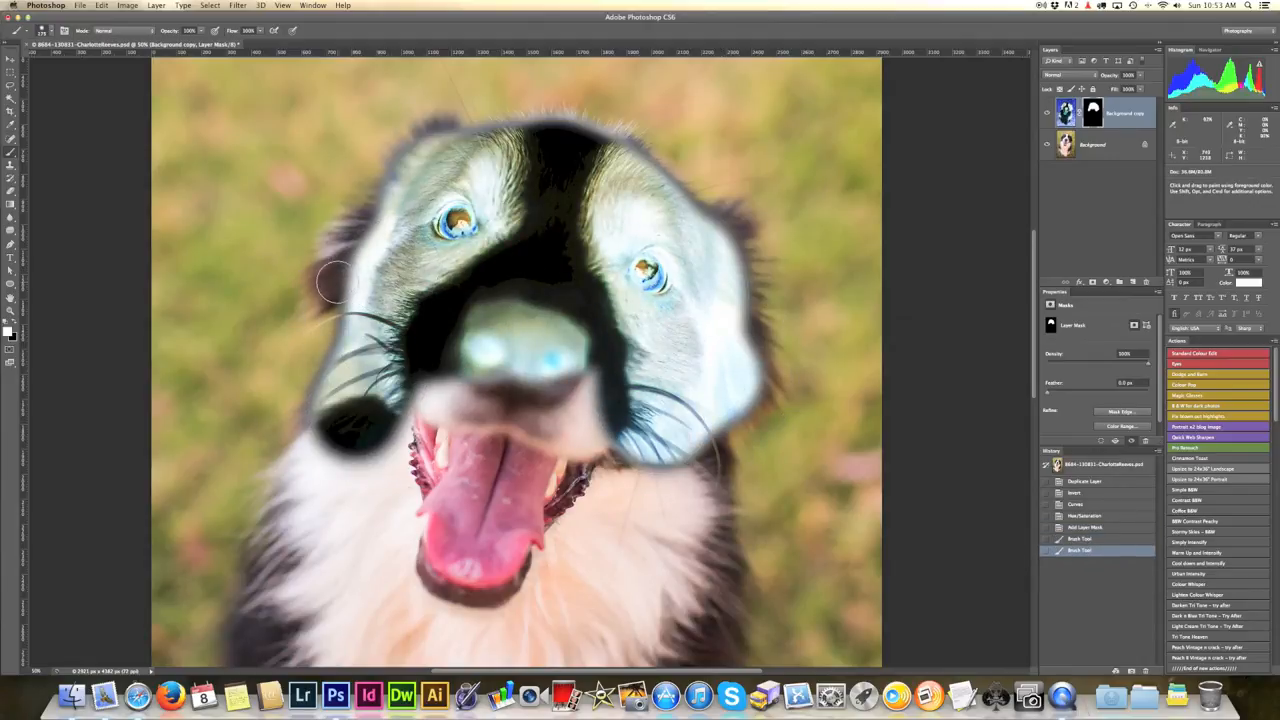
drag(335, 283, 390, 185)
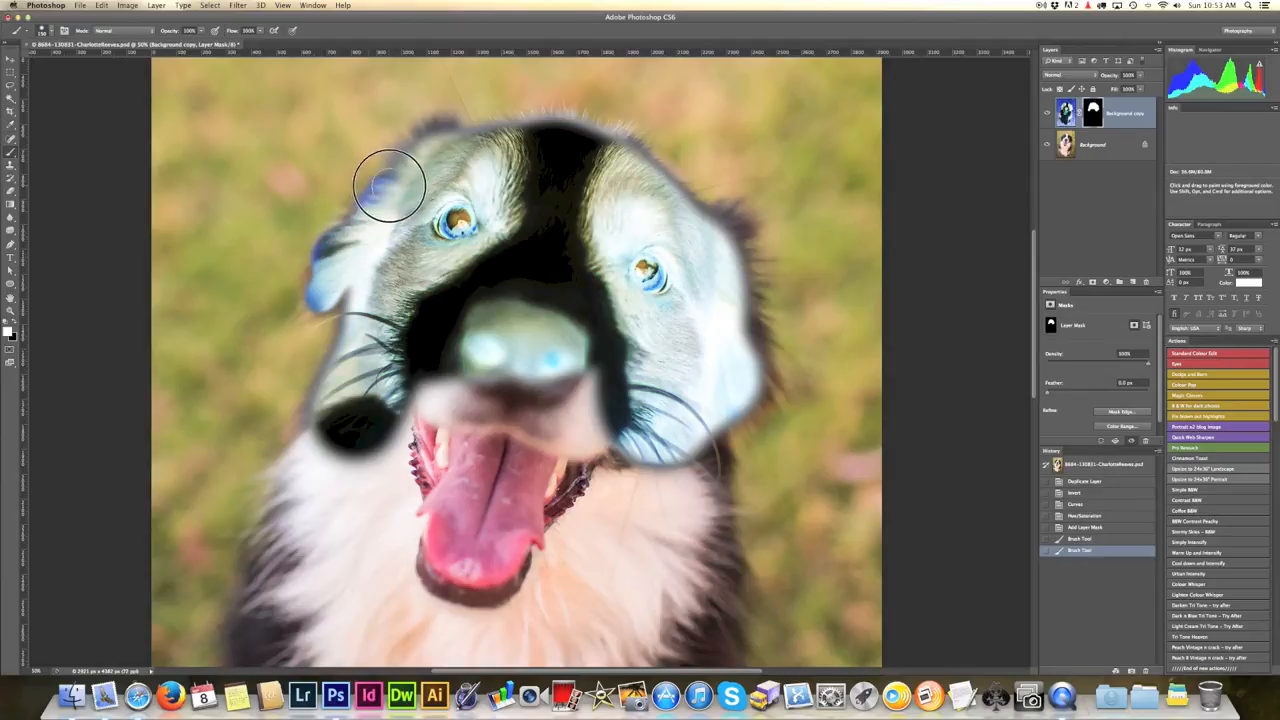
drag(390, 185, 550, 135)
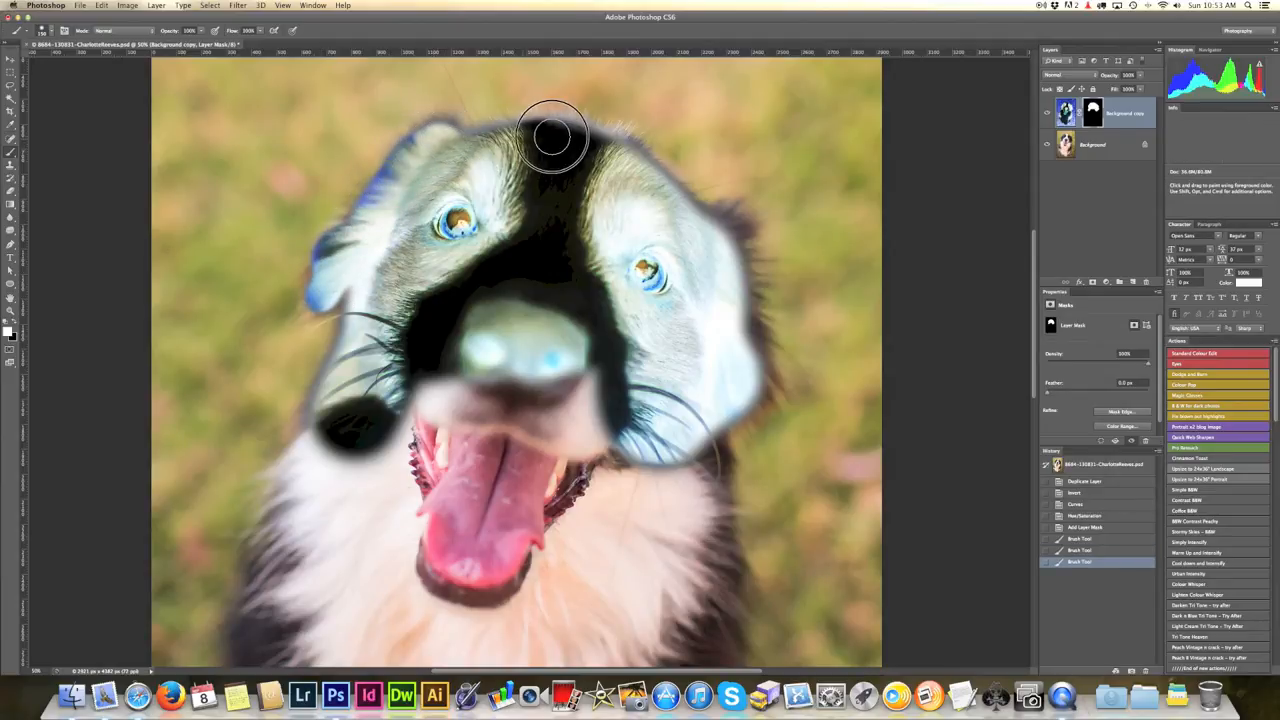
drag(550, 135, 720, 285)
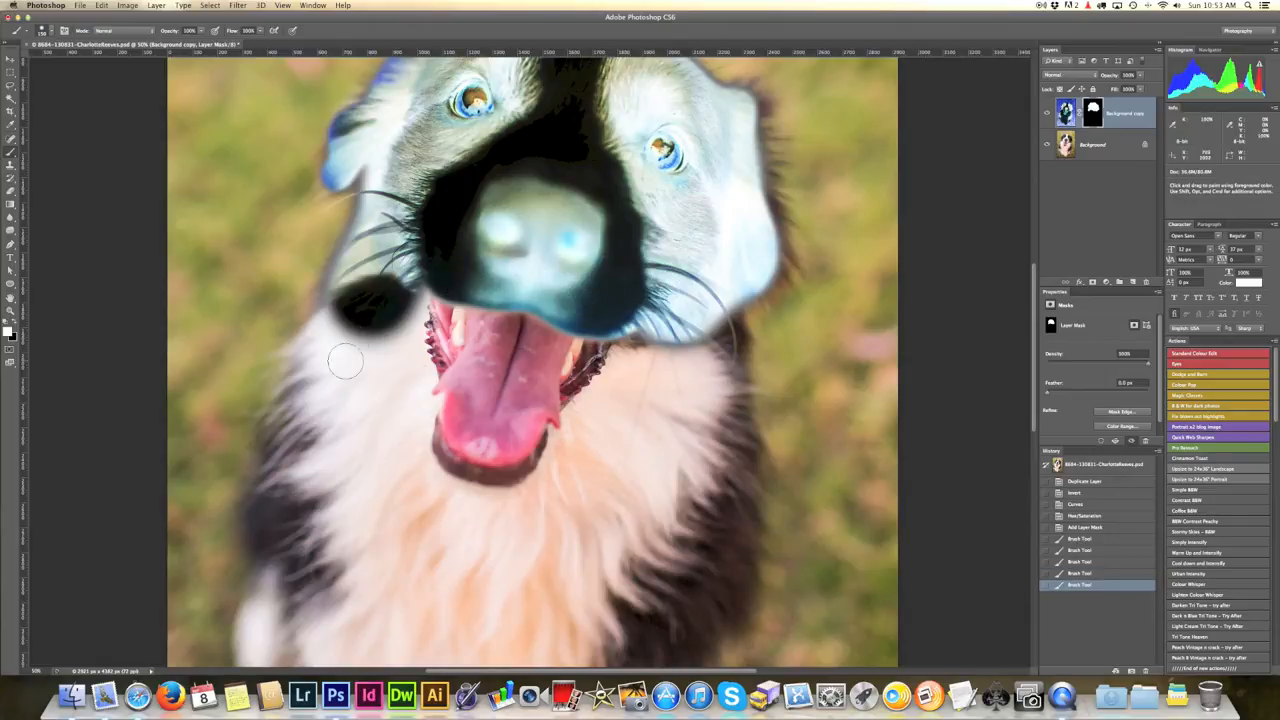
Step: Paint white on the mask over the cheek, mouth, chest, right foreleg and lower fur
drag(345, 360, 410, 355)
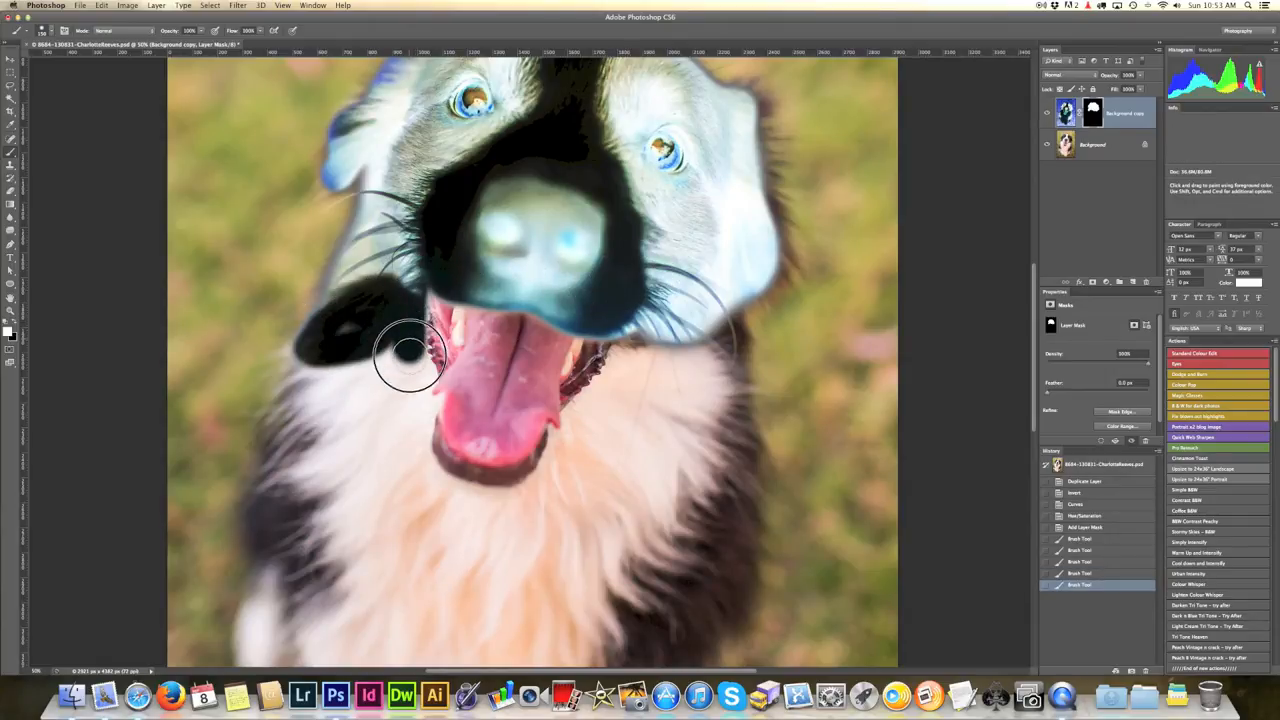
drag(410, 355, 440, 480)
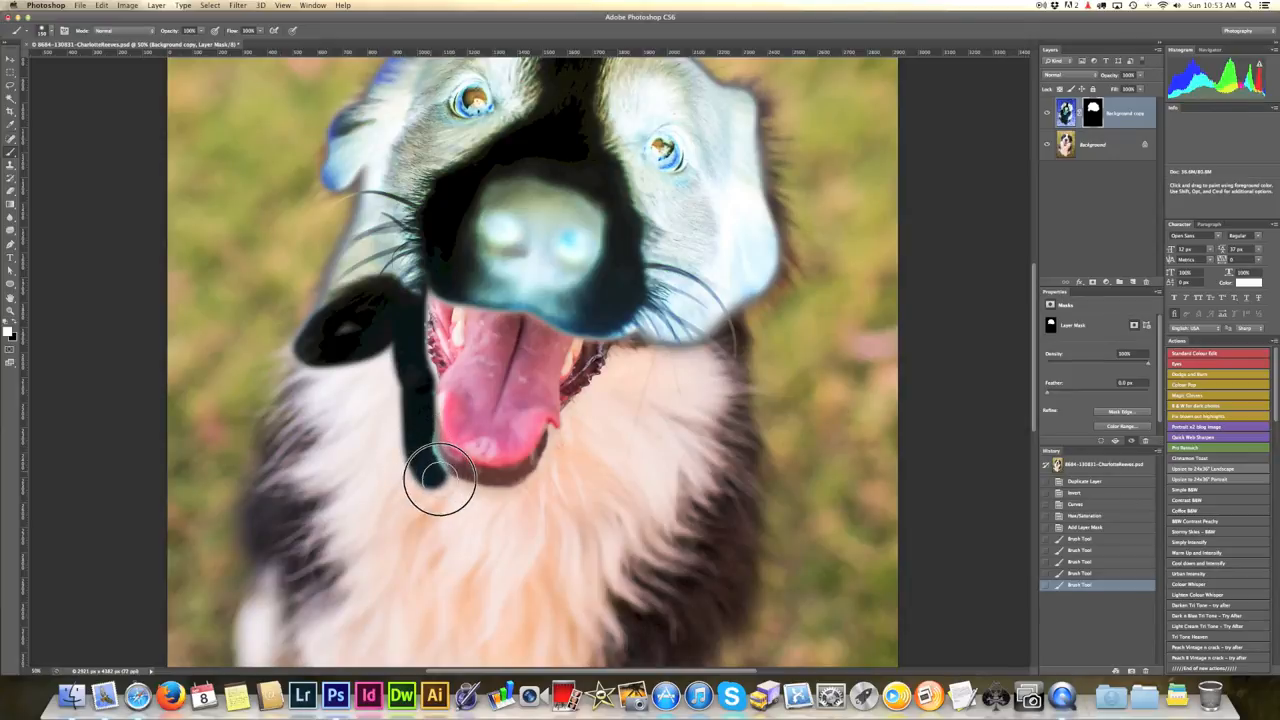
drag(440, 480, 565, 440)
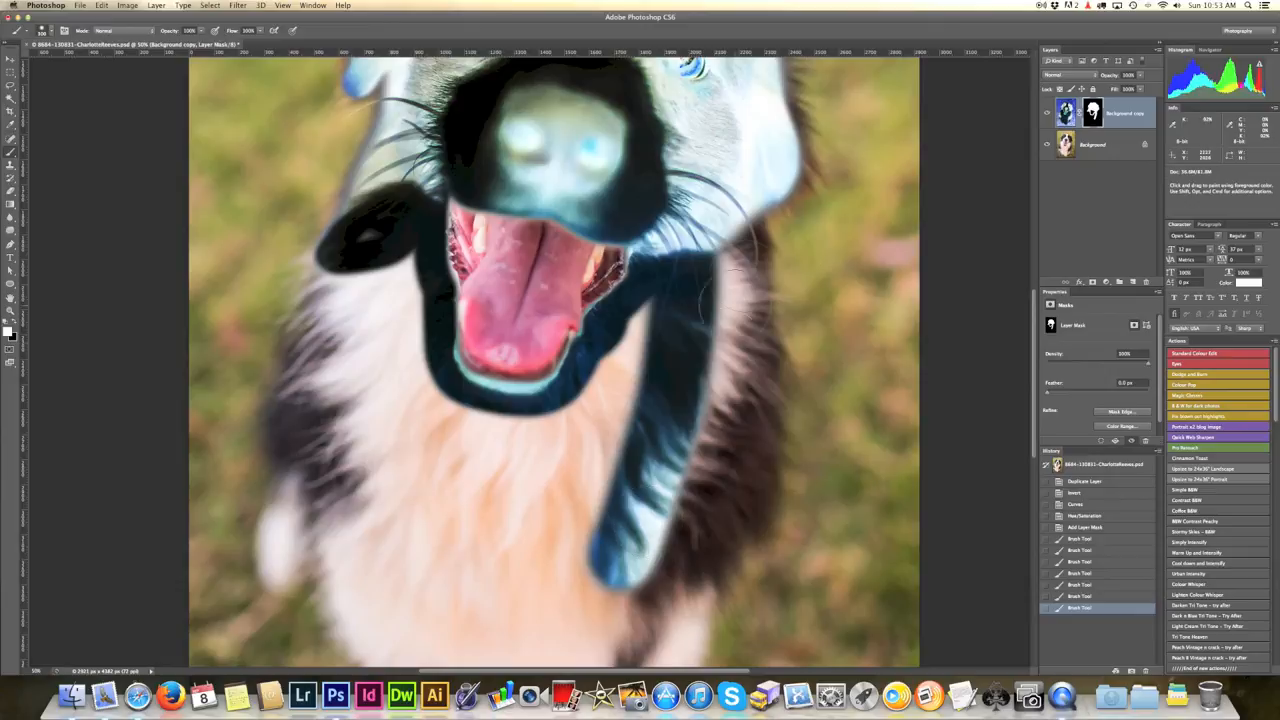
drag(710, 300, 725, 460)
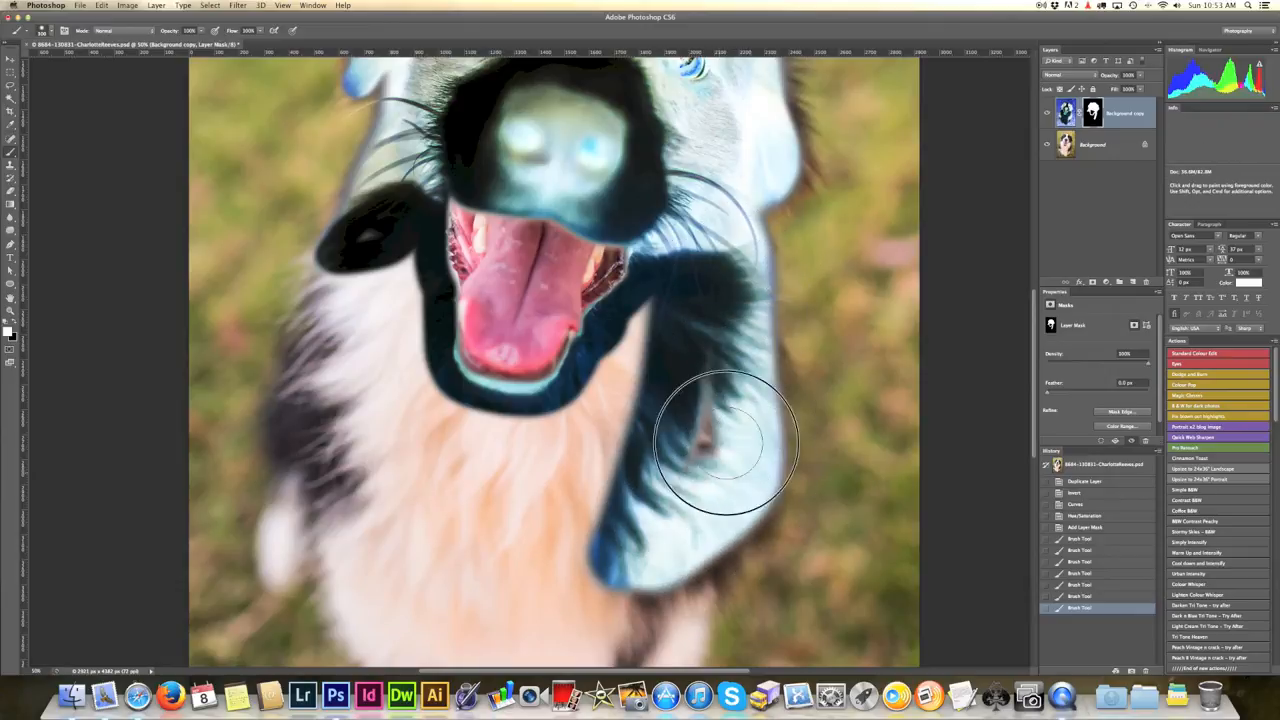
scroll(down, 3)
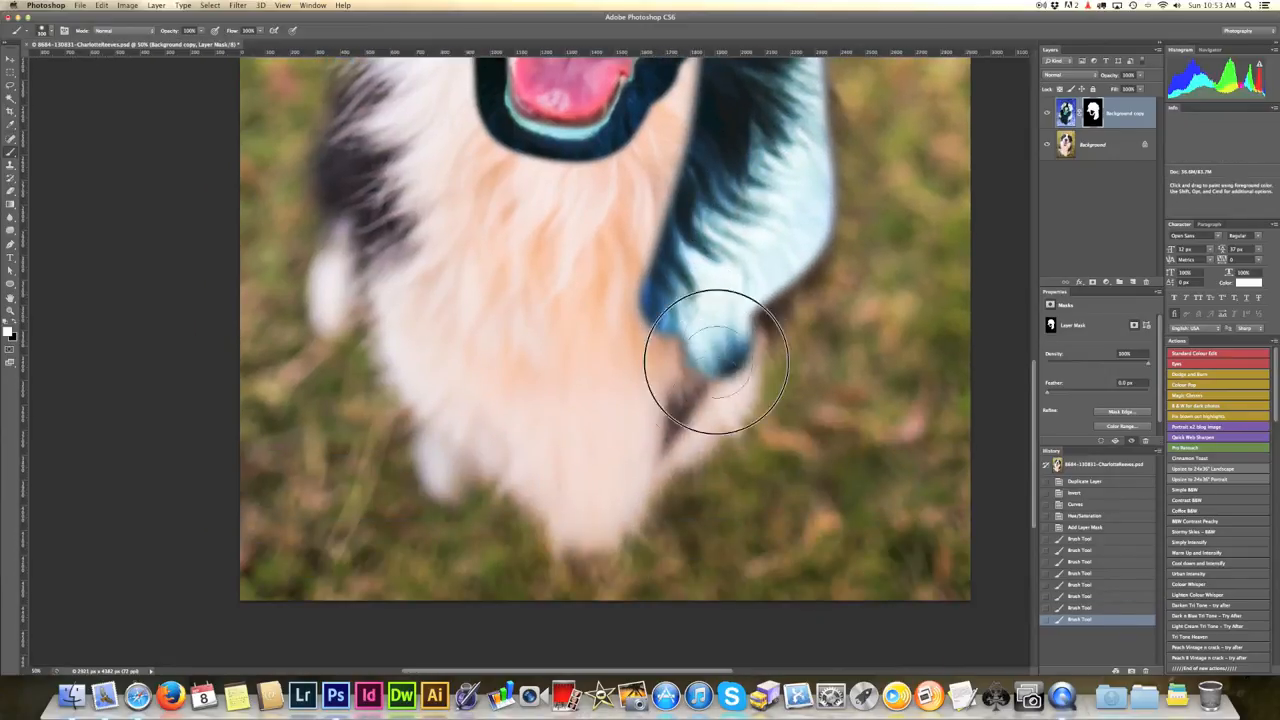
drag(715, 360, 600, 520)
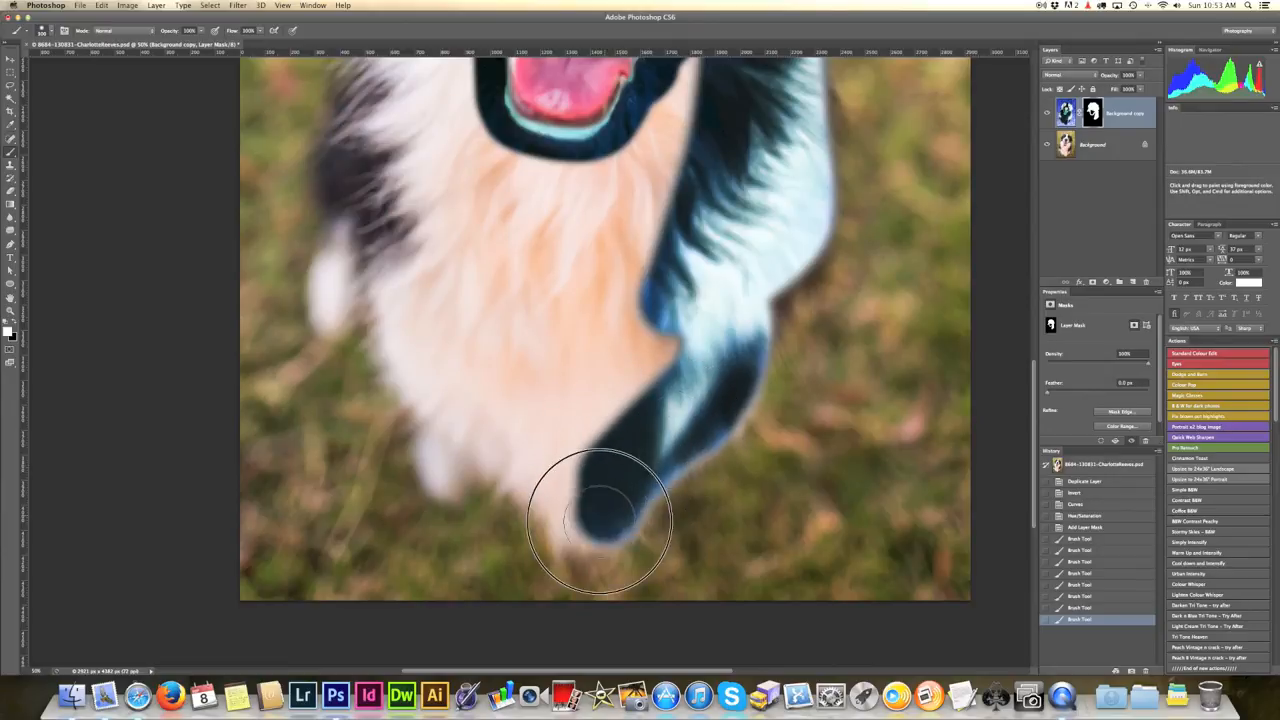
drag(600, 520, 440, 380)
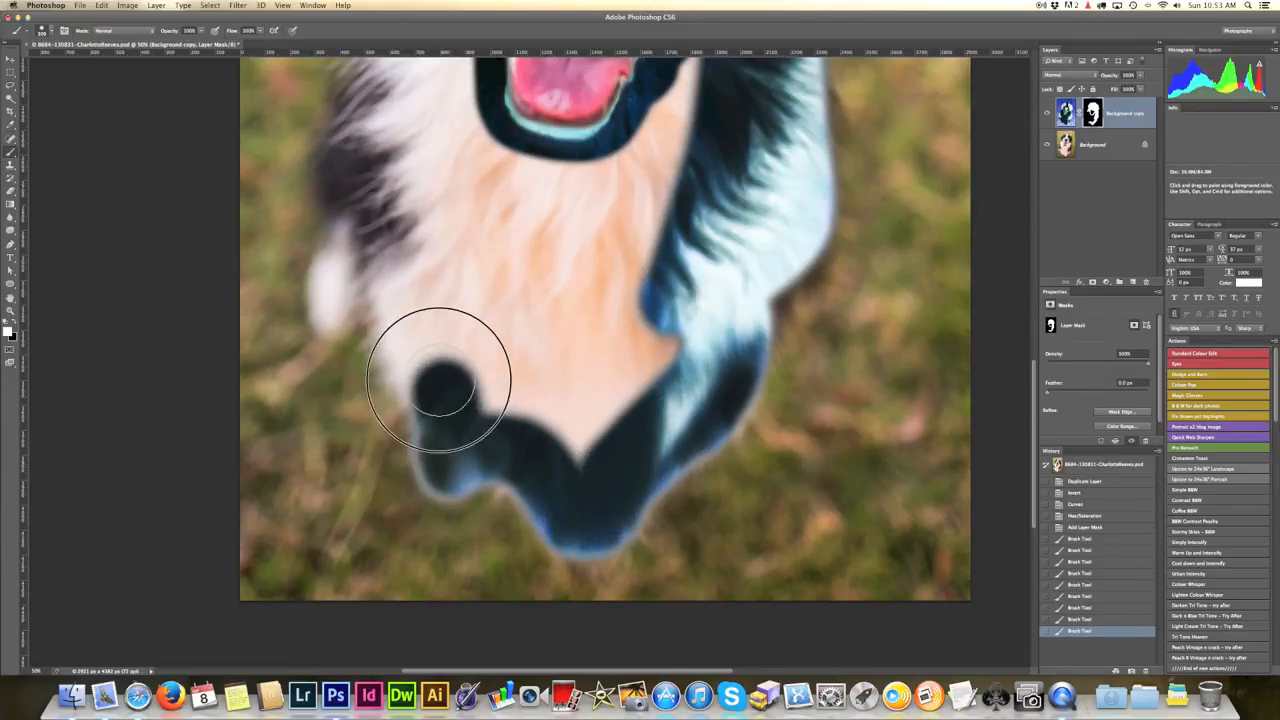
drag(440, 380, 370, 280)
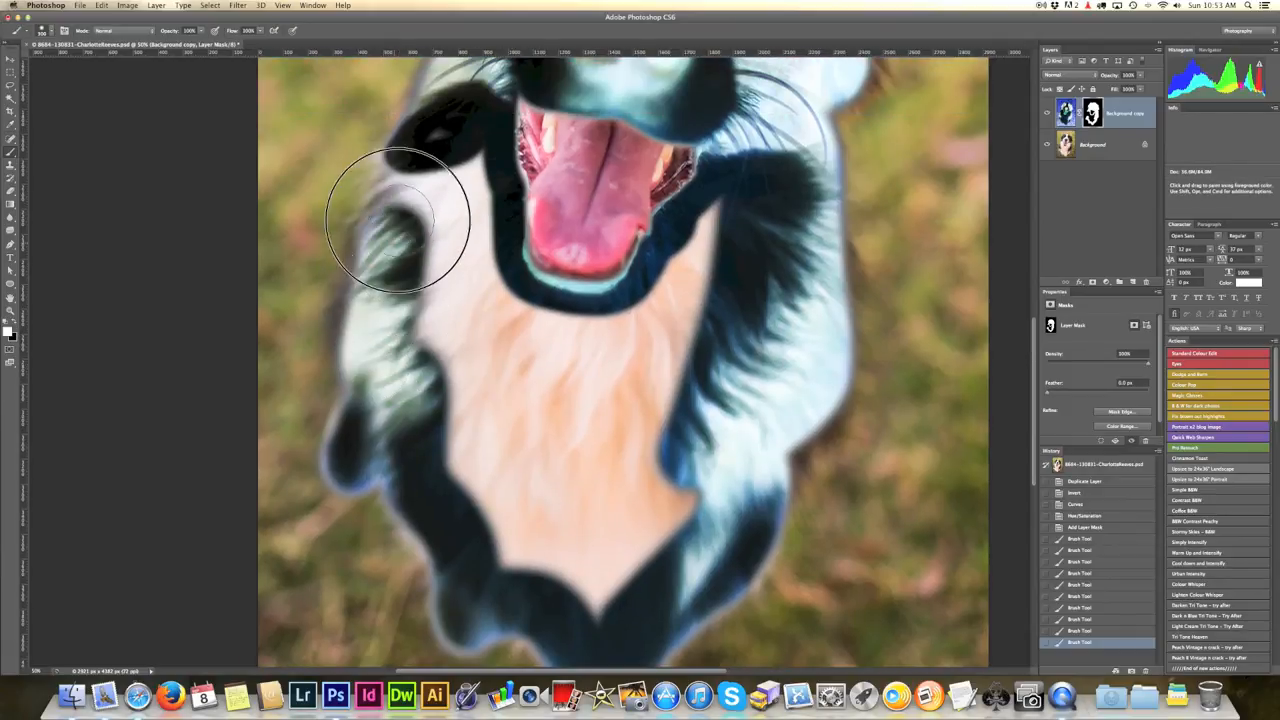
drag(395, 220, 600, 565)
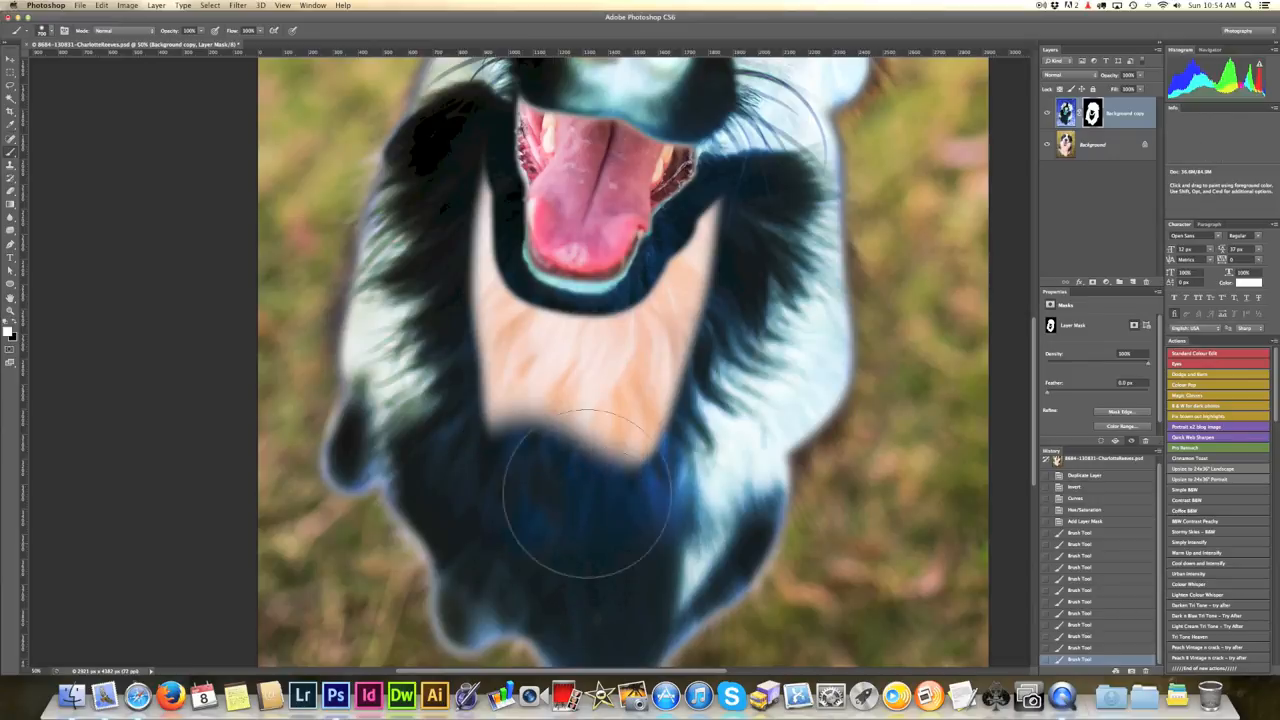
drag(580, 500, 555, 385)
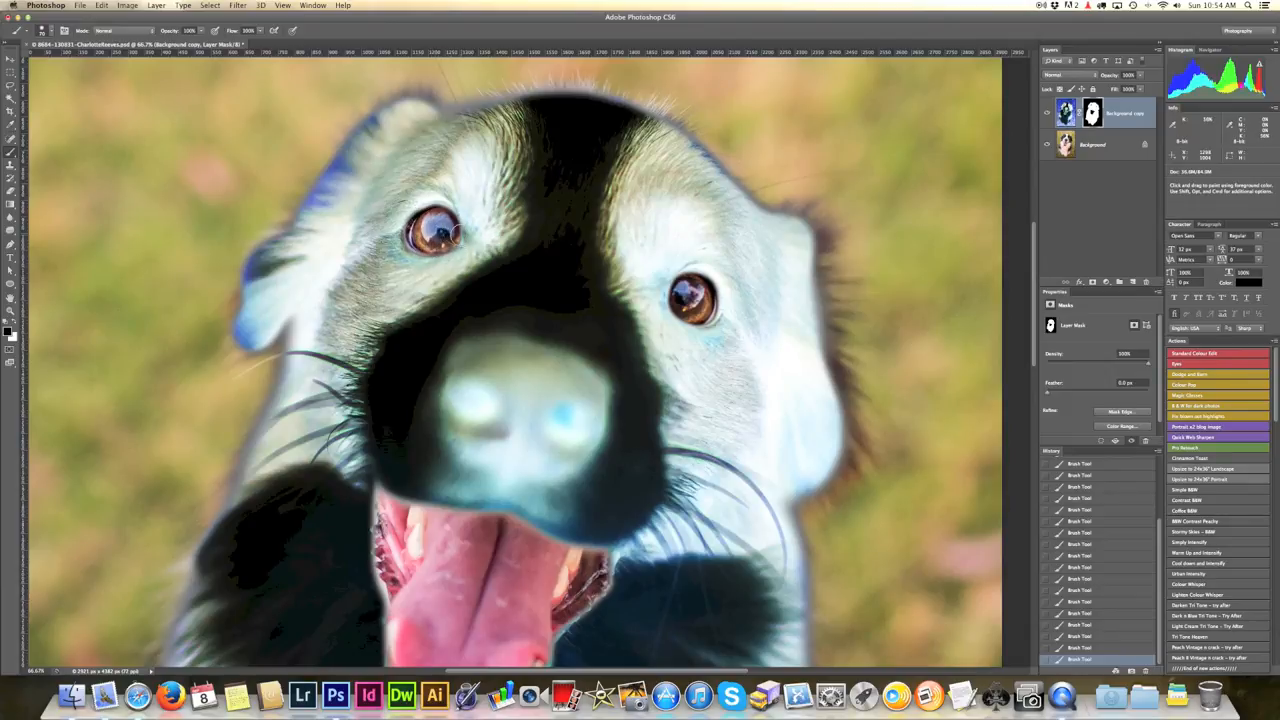
mouse_move(535, 397)
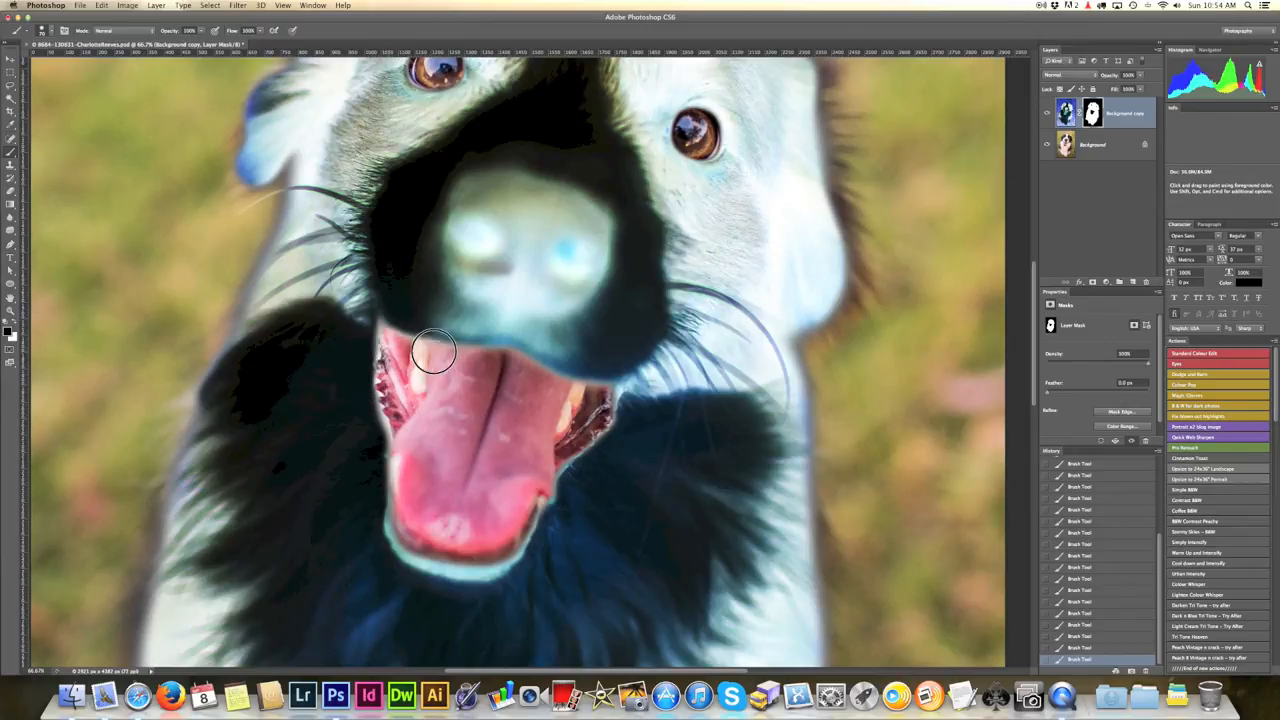
Step: Paint black on the mask along the mouth edge to keep the tongue natural
drag(435, 350, 610, 390)
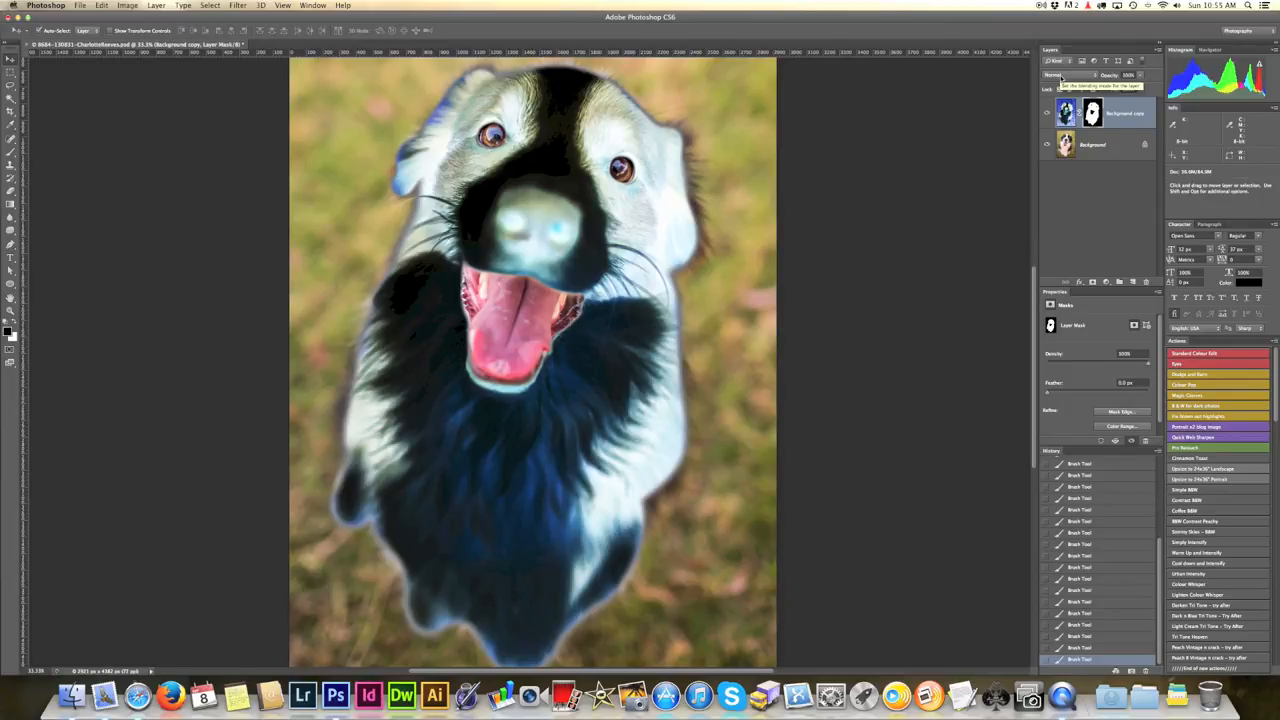
Step: Set the Background copy layer to Hue blend mode and lower its opacity
click(1055, 75)
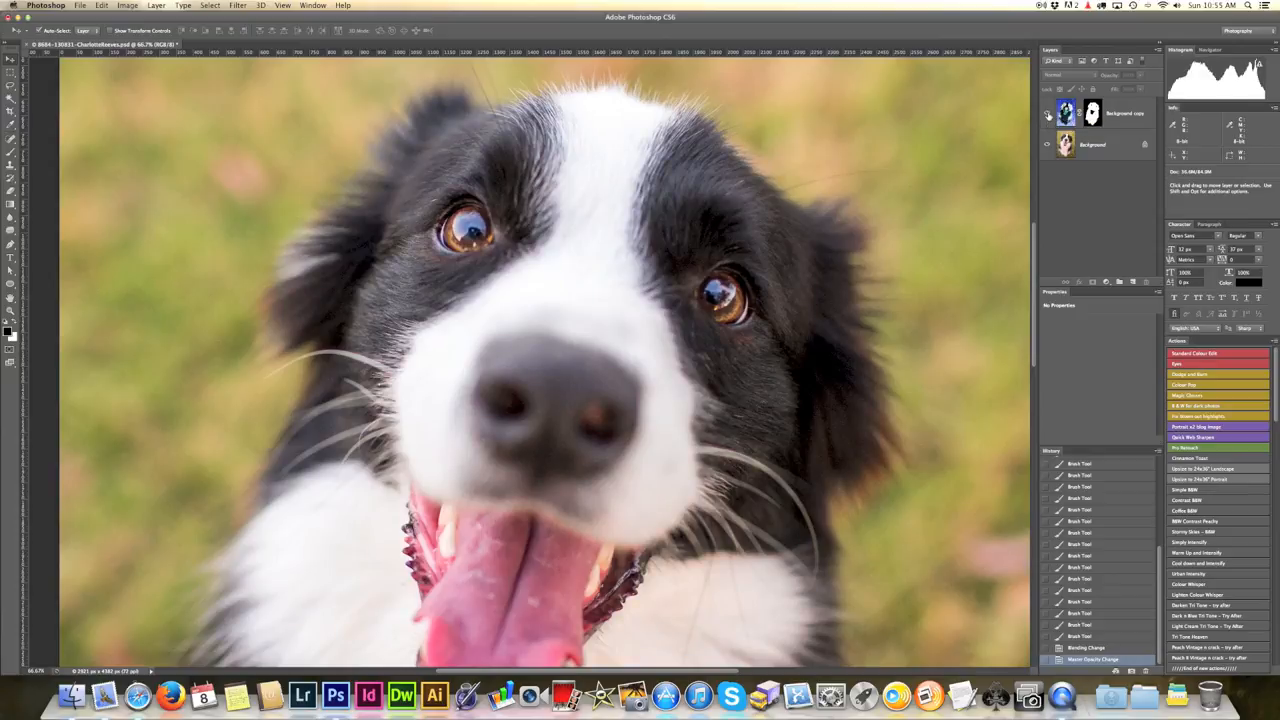
Step: Select the inverted Background copy layer, rather than its mask, to re-tune its opacity
click(1125, 113)
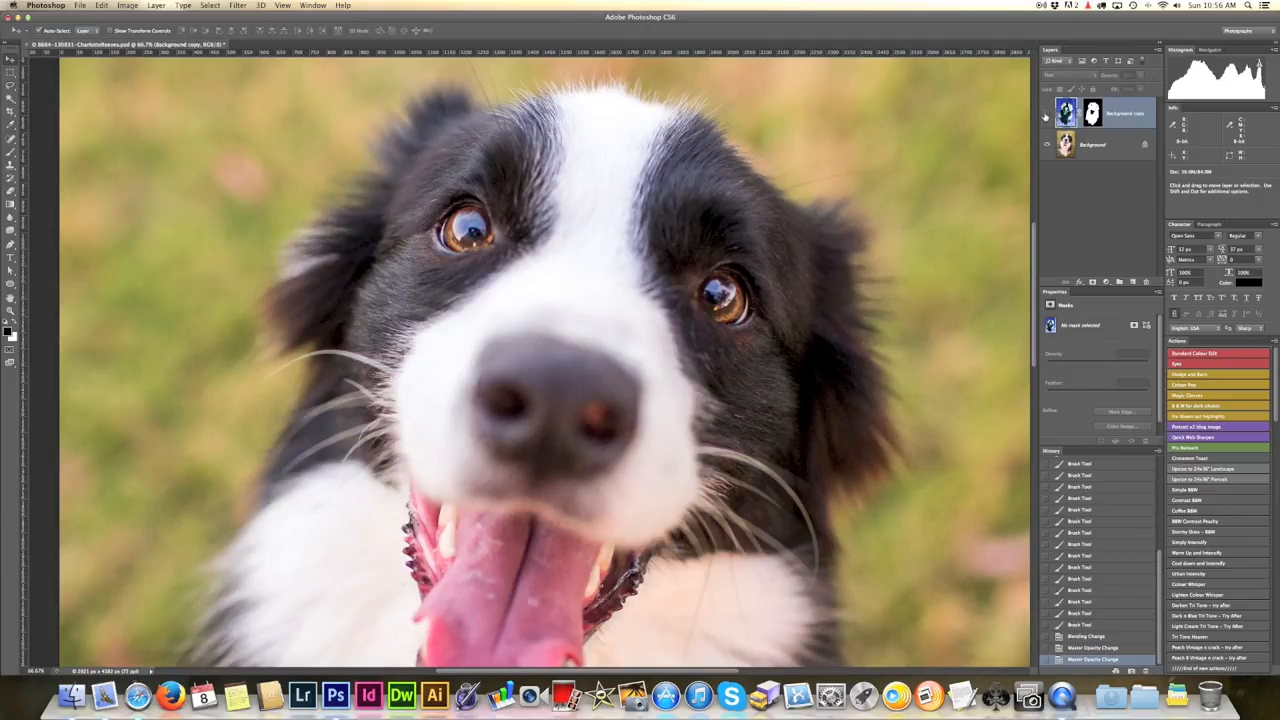
mouse_move(1047, 112)
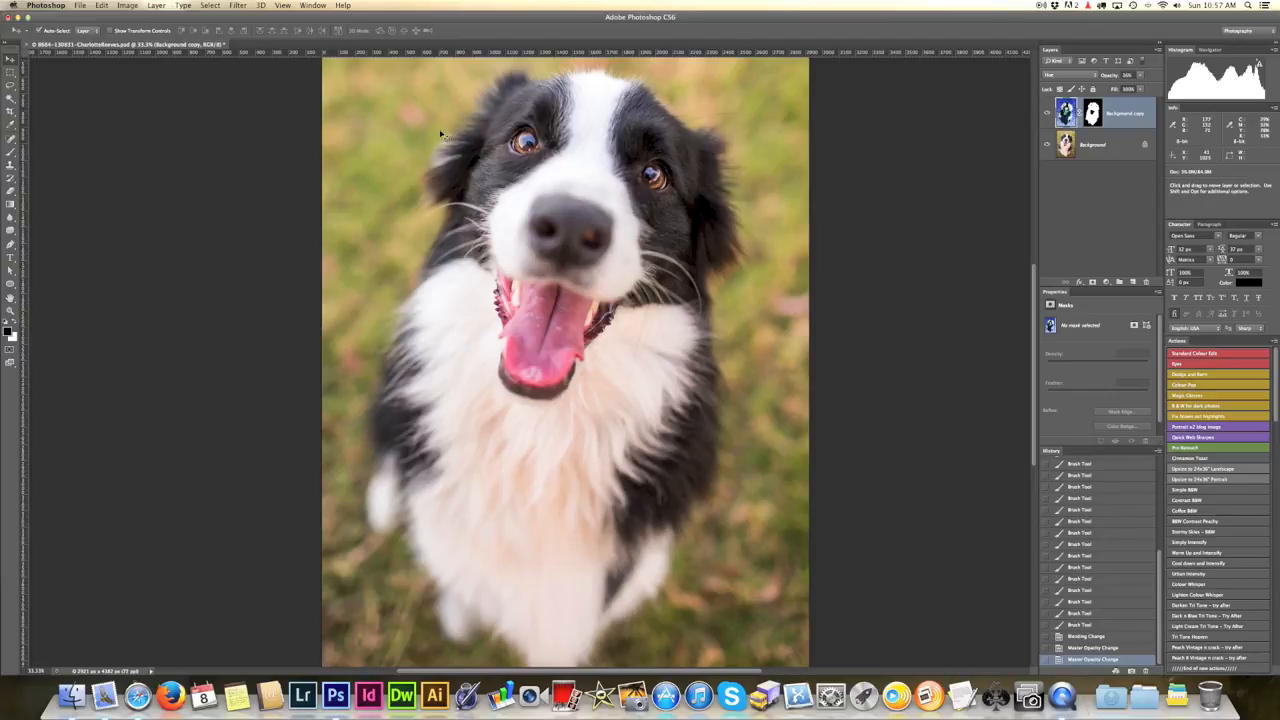
mouse_move(828, 246)
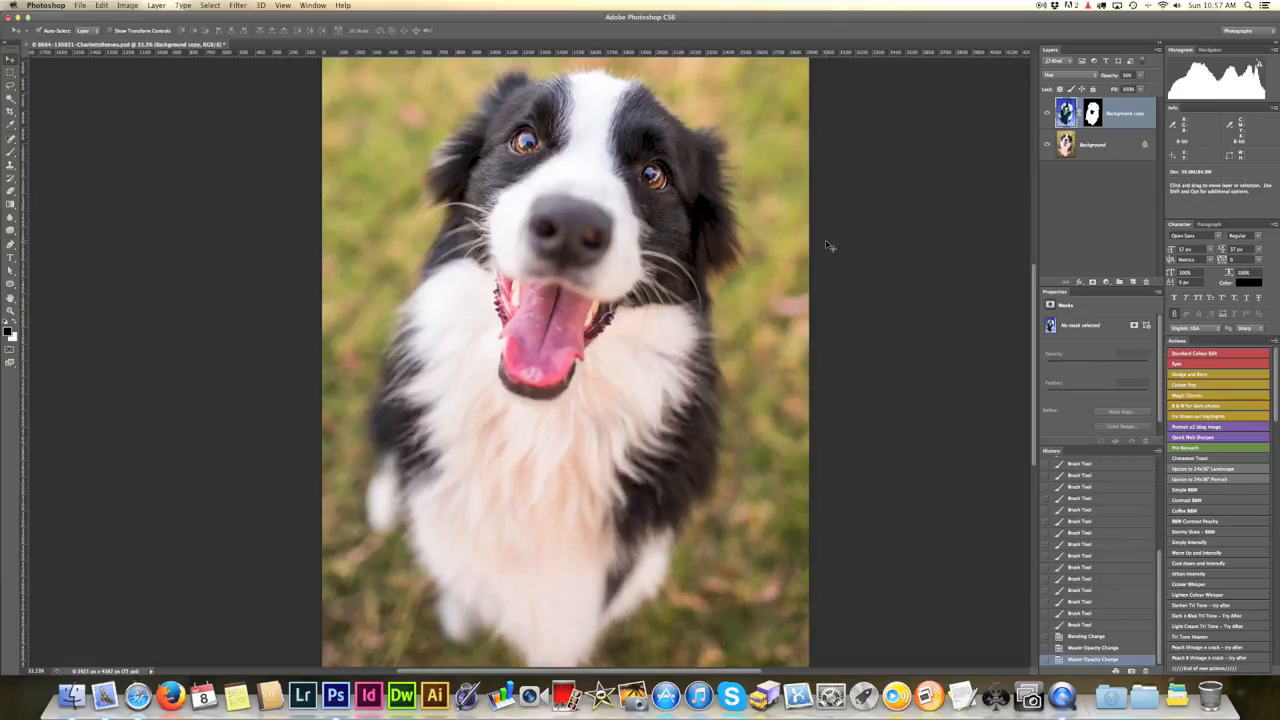
mouse_move(834, 267)
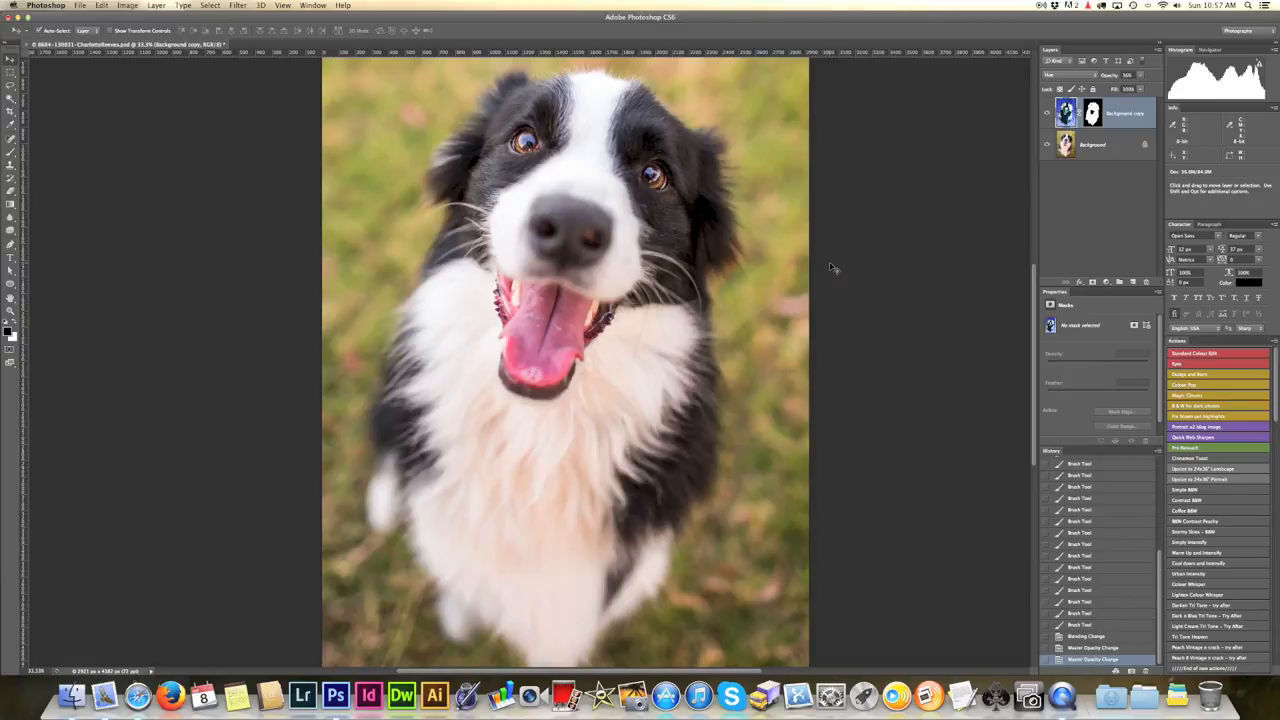